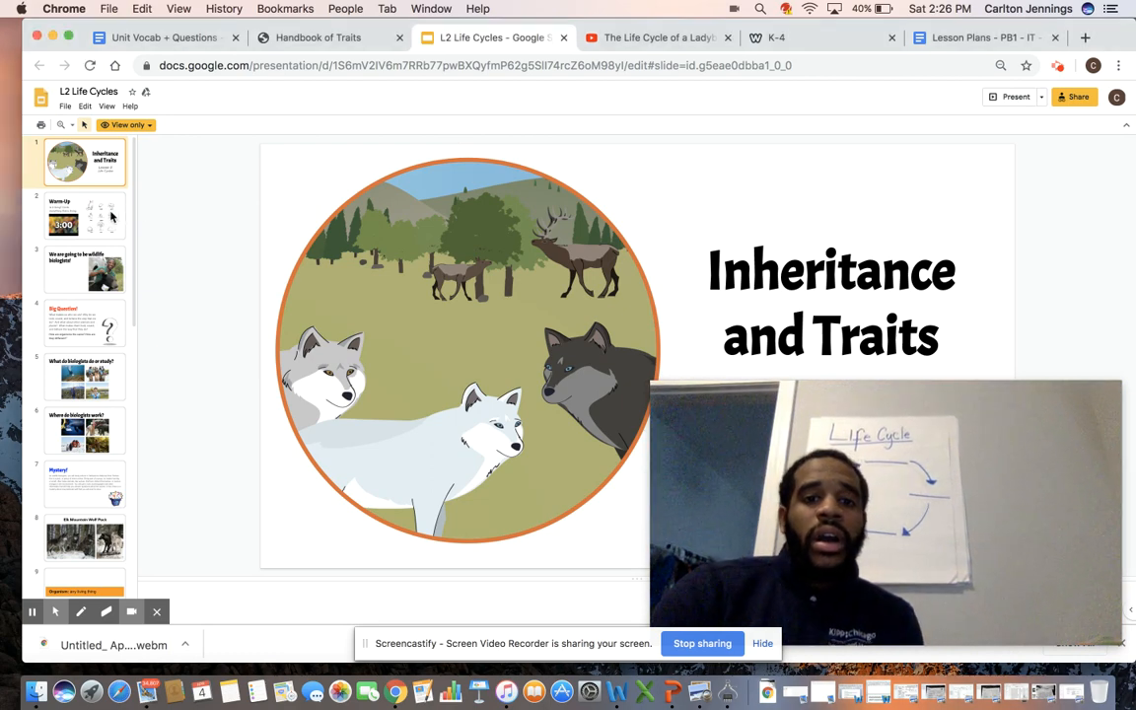
Show slide 2, the Warm-Up asking students to circle everything living.
left_click(84, 215)
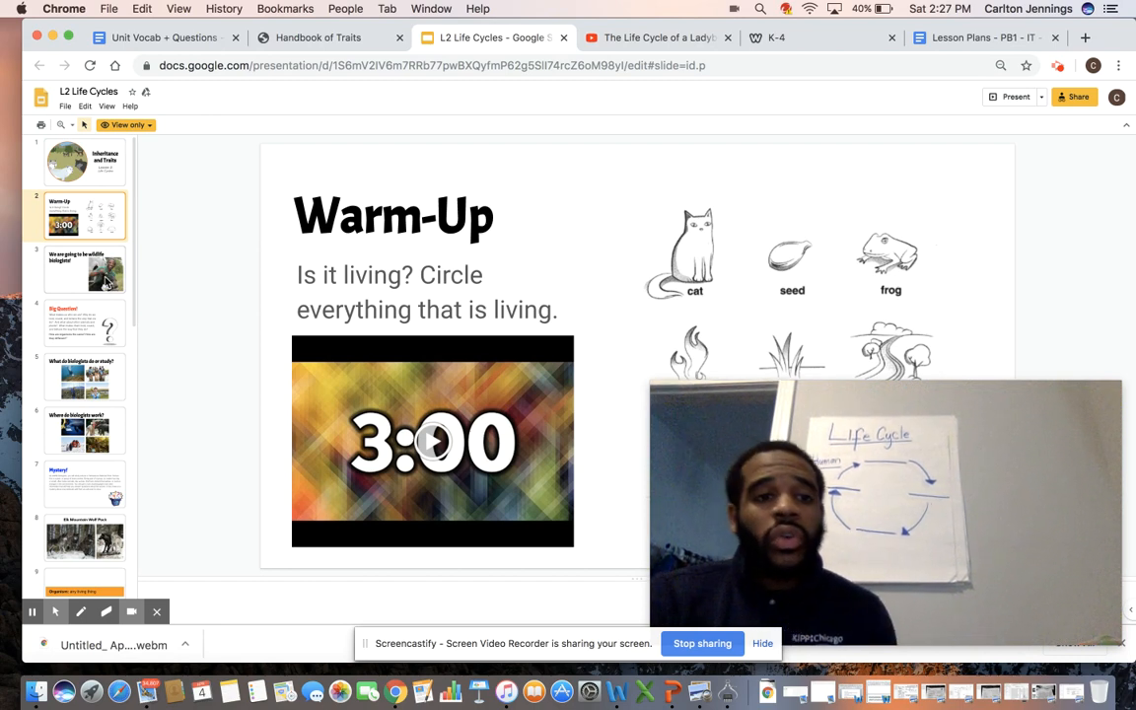
Show slide 3, "We are going to be wildlife biologists!".
left_click(84, 268)
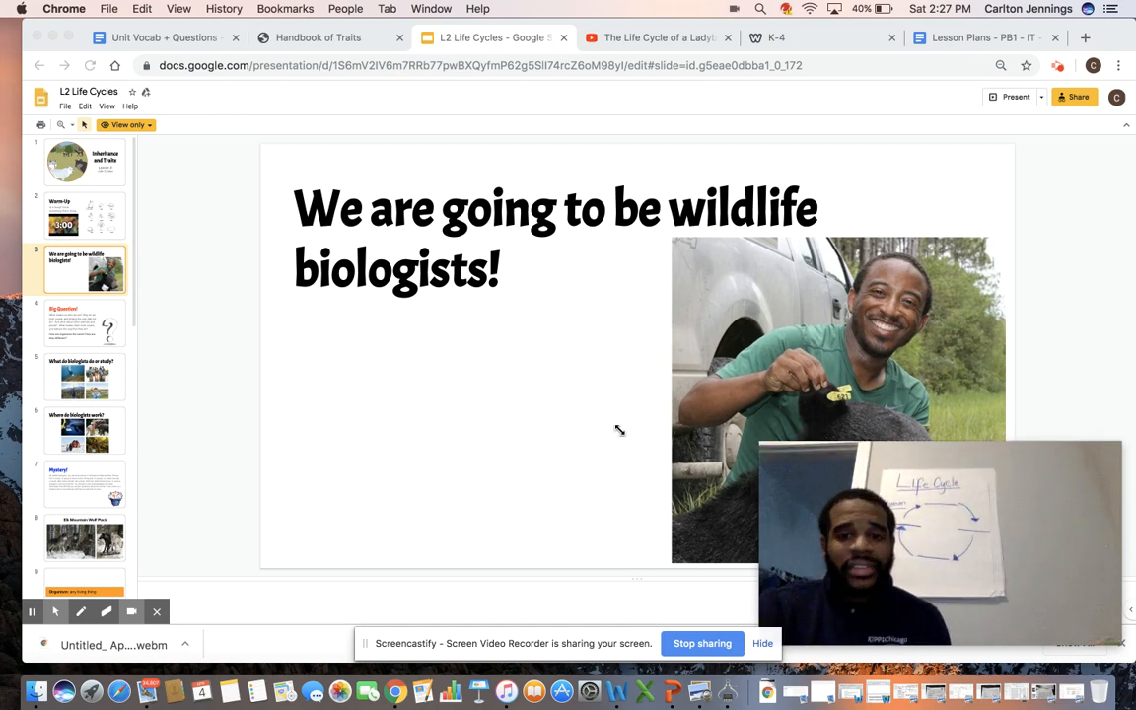
Show slide 4, "Big Question!", about what makes us who we are.
left_click(85, 323)
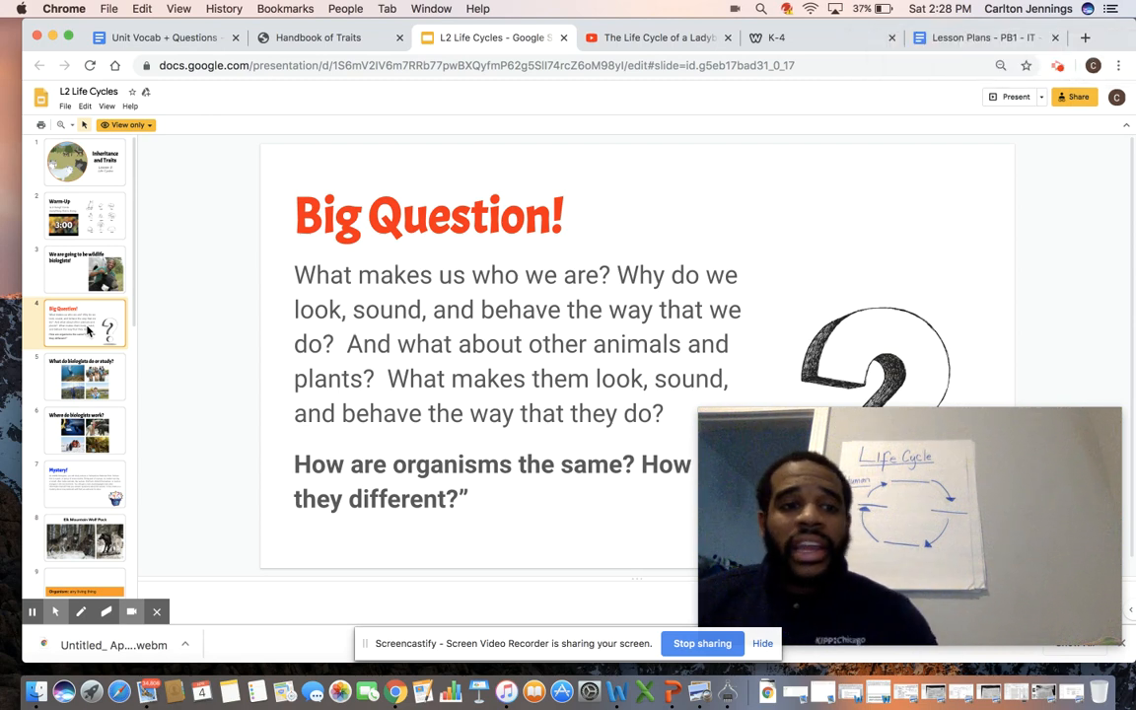
Show slide 5 on what biologists study, then slide 6 on where they work.
left_click(85, 376)
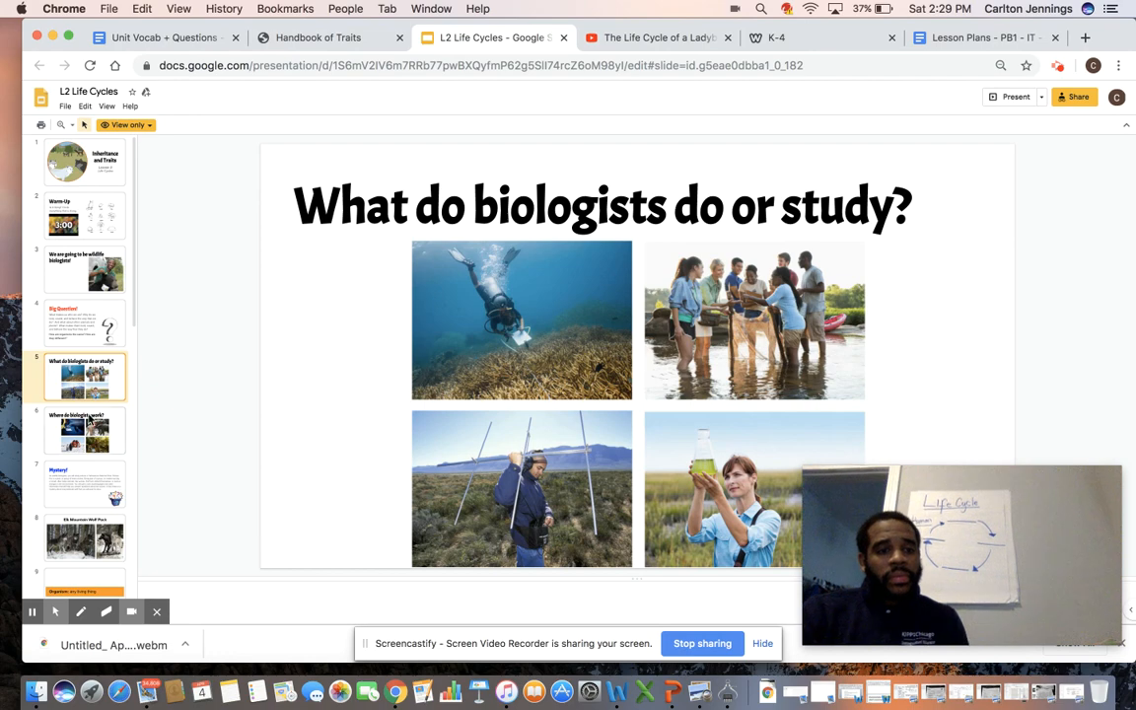
left_click(85, 431)
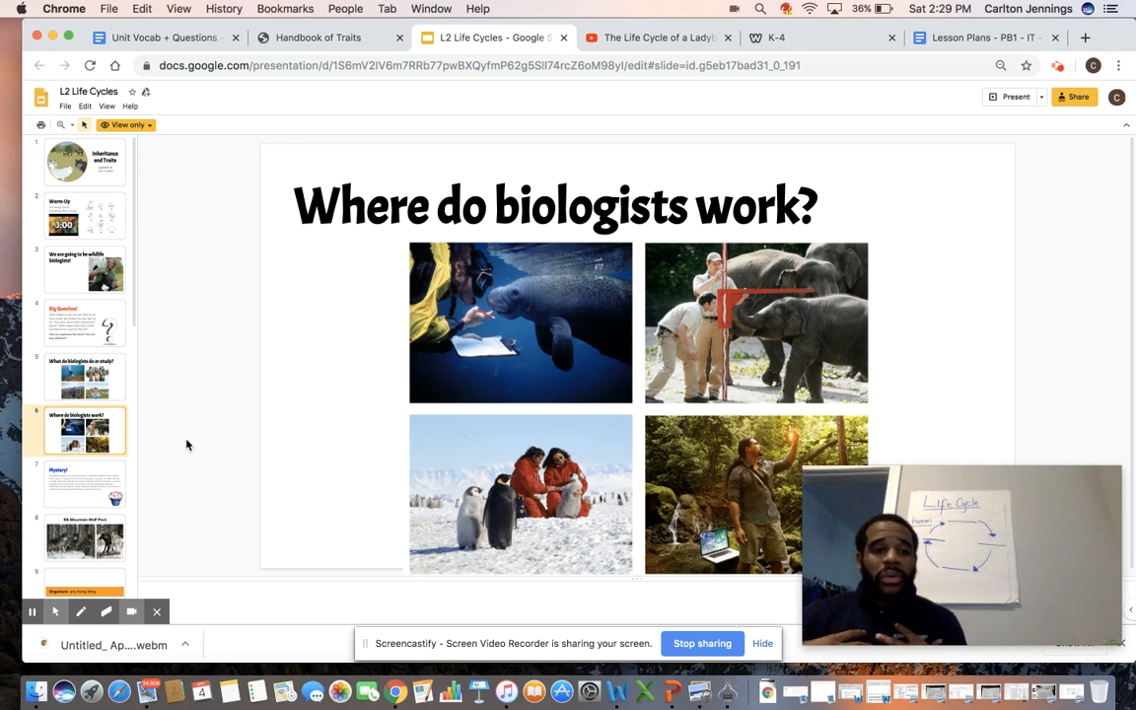
Show slide 7, "Mystery!", introducing the Yellowstone wolf pack mystery.
left_click(85, 484)
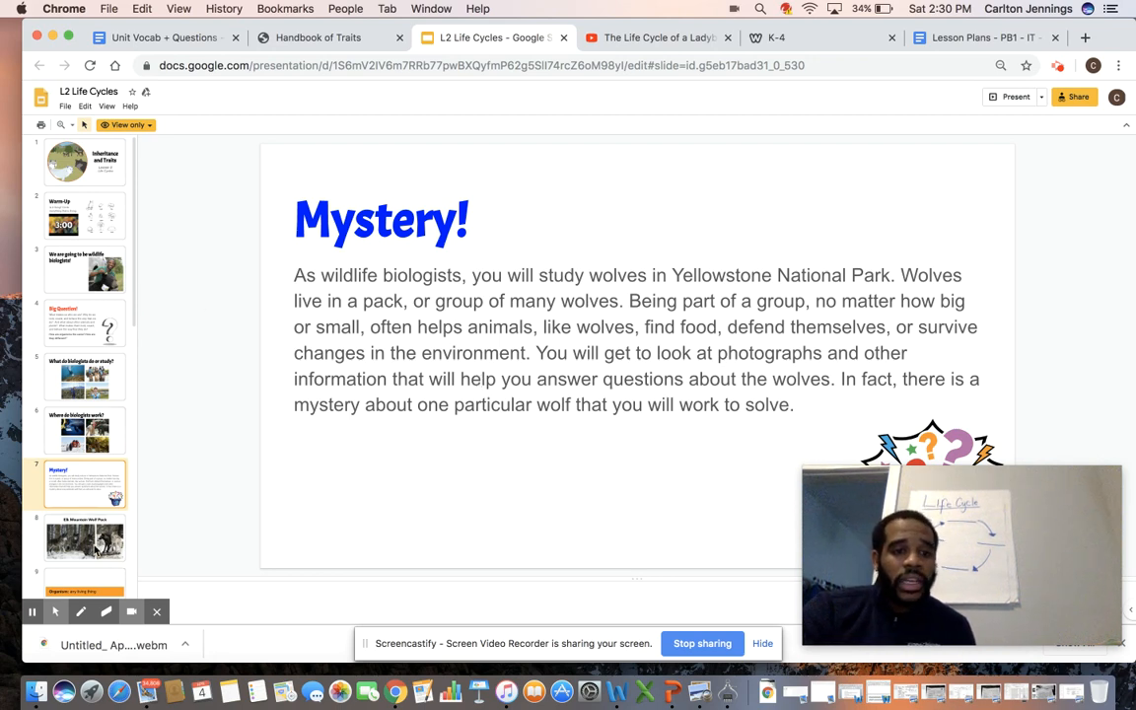
Show the Elk Mountain Wolf Pack photos, then slide 9 defining Organism.
left_click(85, 537)
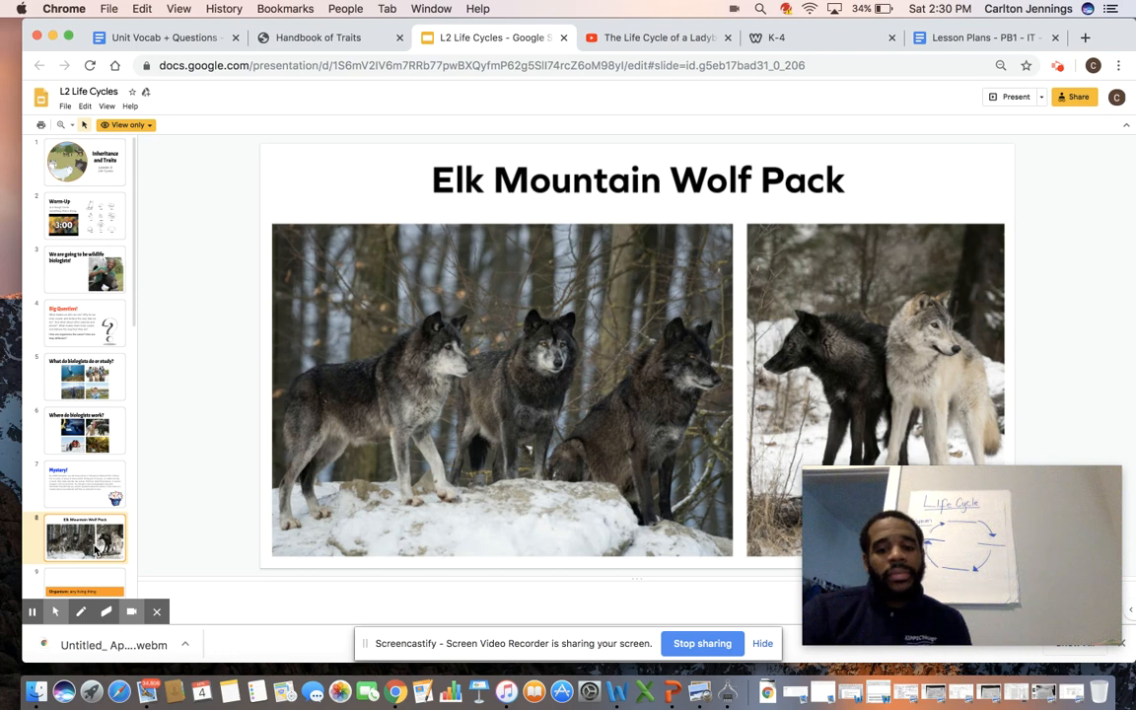
left_click(84, 565)
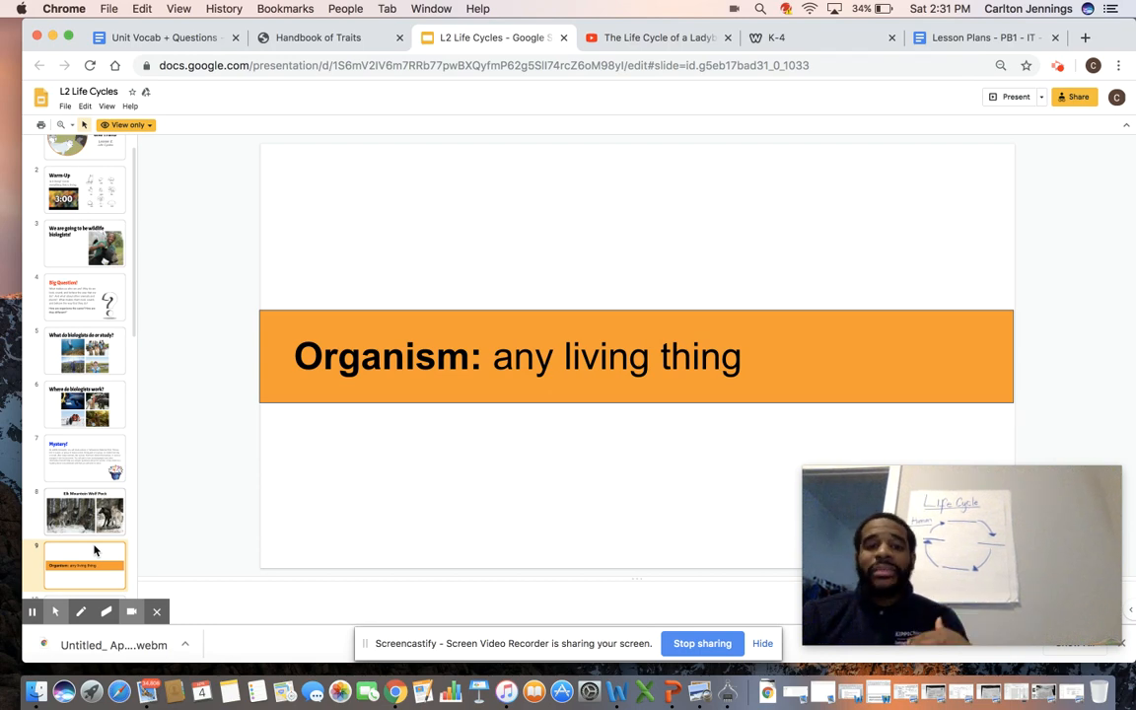
Show slide 10, "Turn and Talk", on how organisms are same and different.
left_click(85, 565)
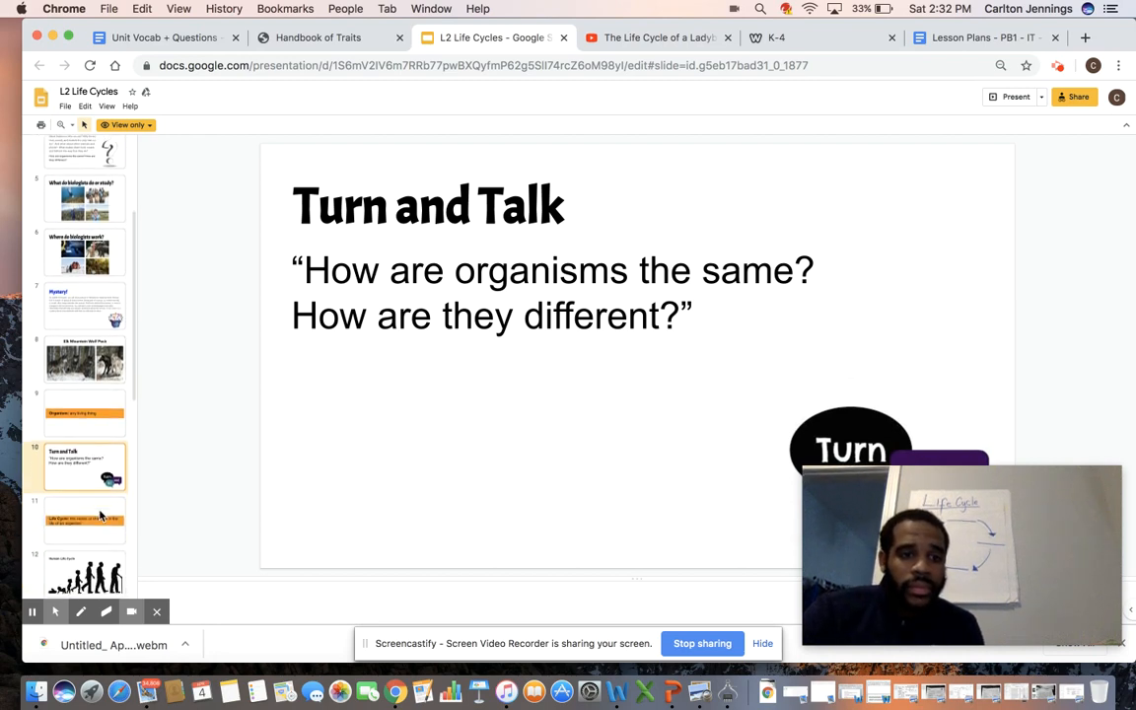
Show slide 11, defining Life Cycle as an organism's series of changes.
left_click(85, 520)
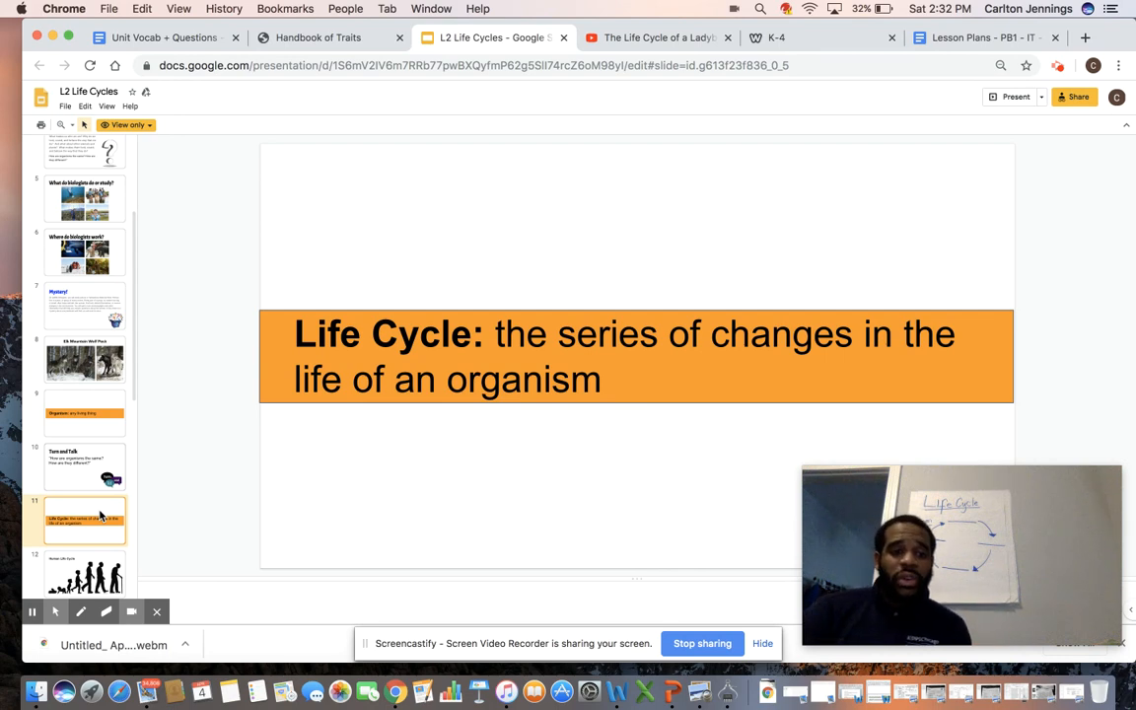
Show slide 12, "Human Life Cycle", with silhouettes from baby to elderly adult.
left_click(85, 565)
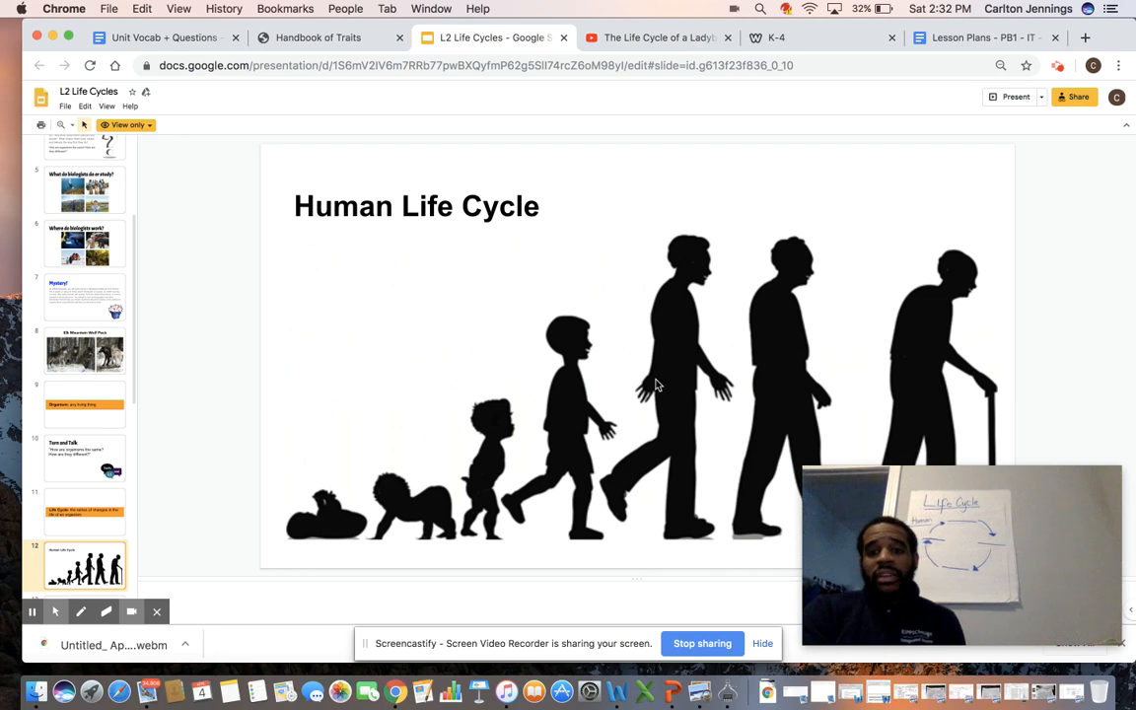
mouse_move(346, 521)
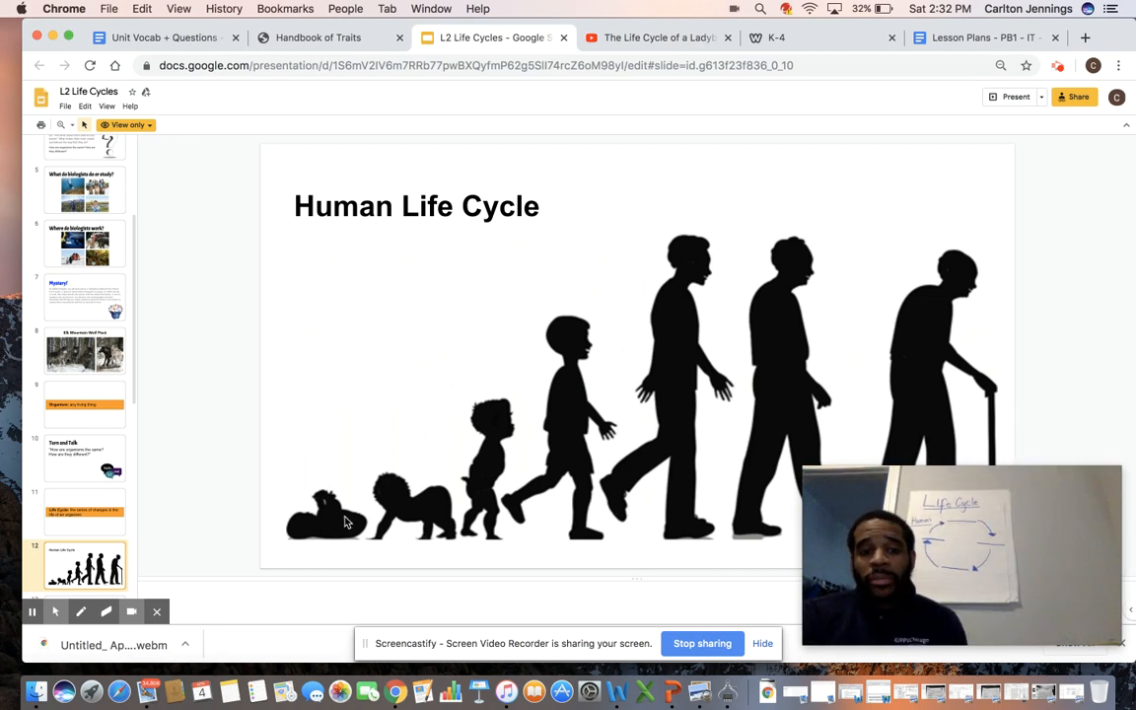
mouse_move(340, 530)
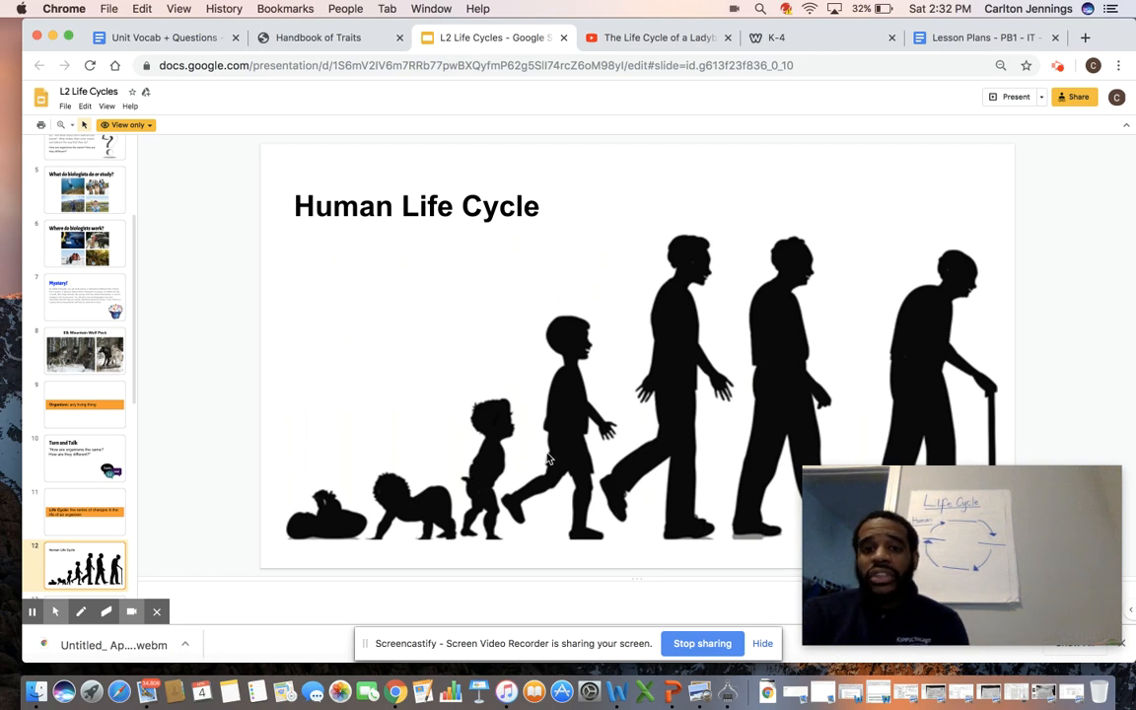
mouse_move(565, 464)
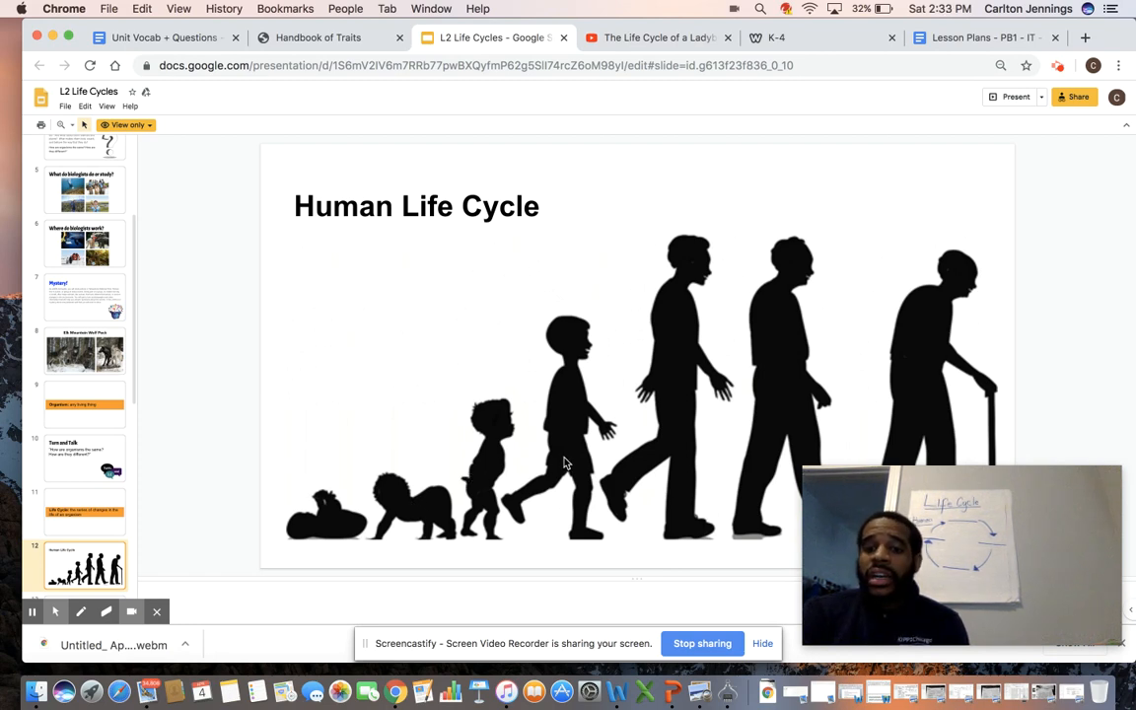
mouse_move(679, 385)
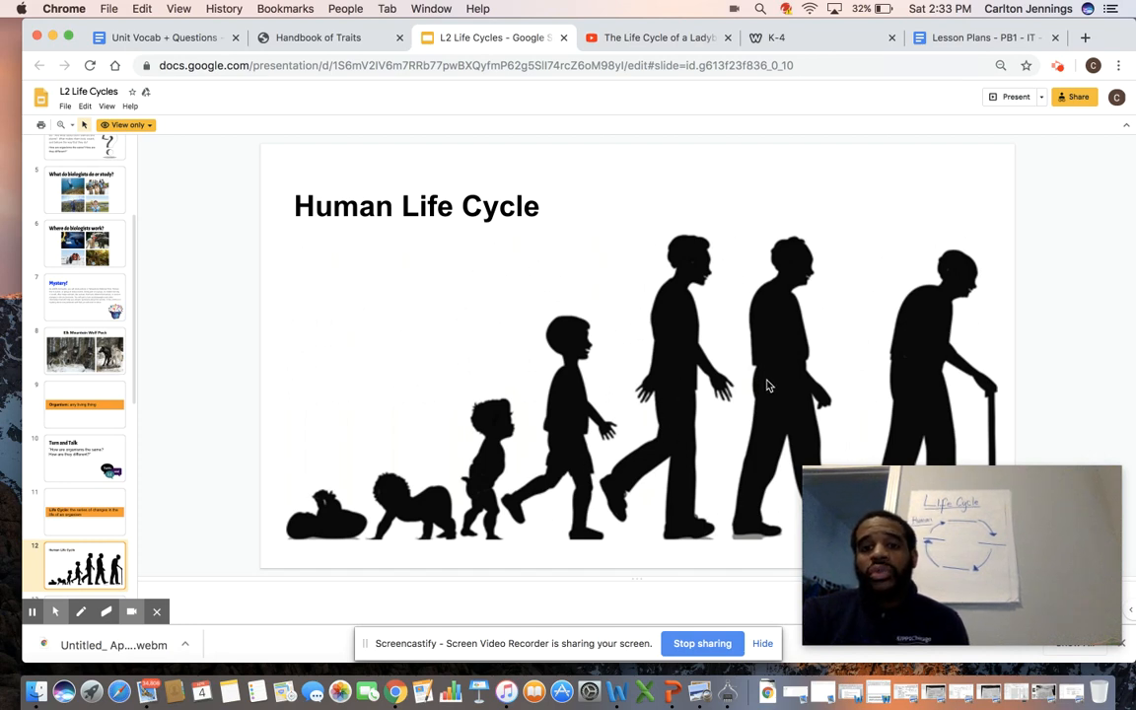
mouse_move(720, 387)
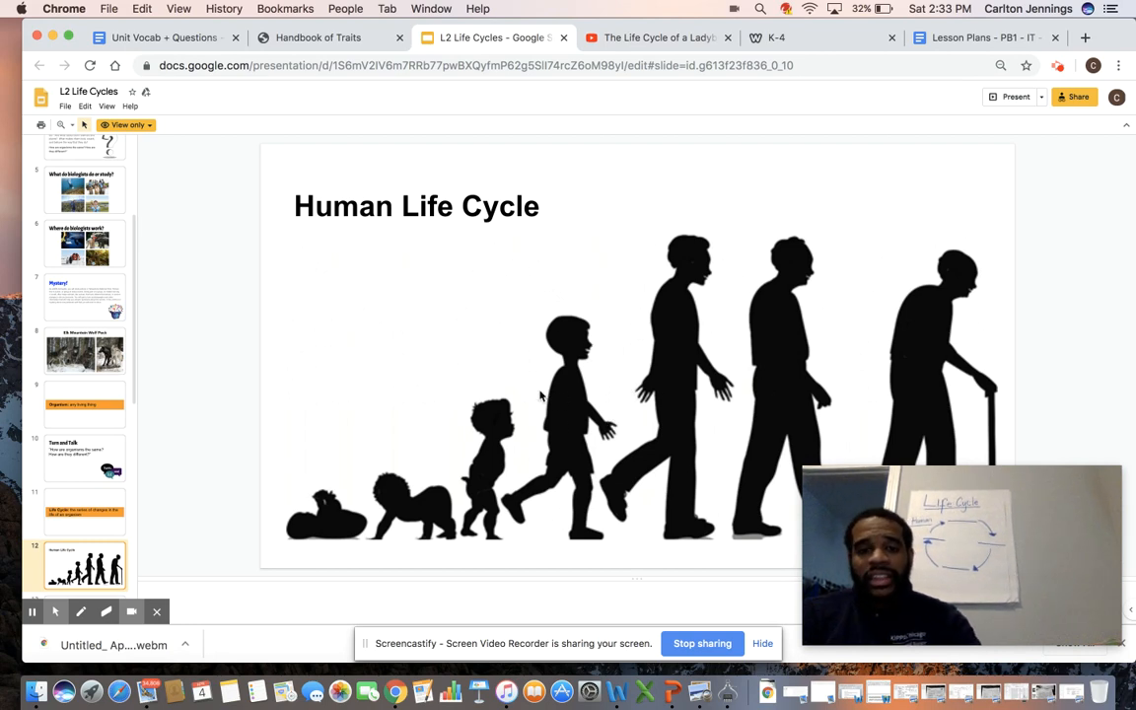
mouse_move(577, 349)
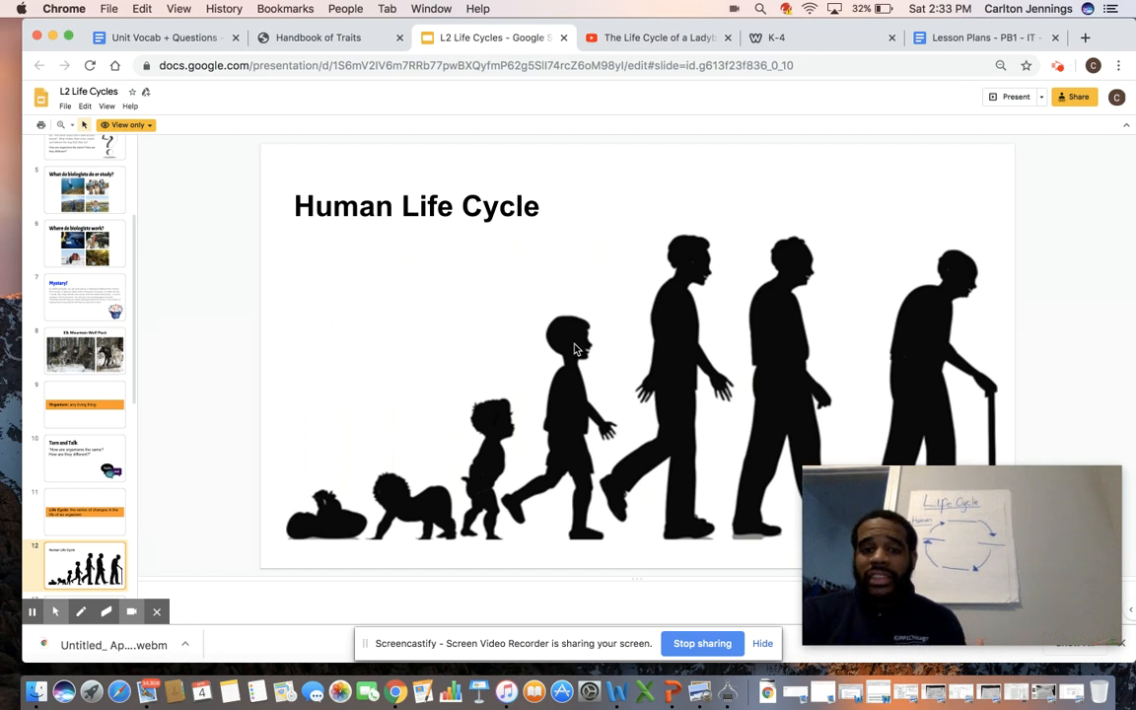
mouse_move(737, 345)
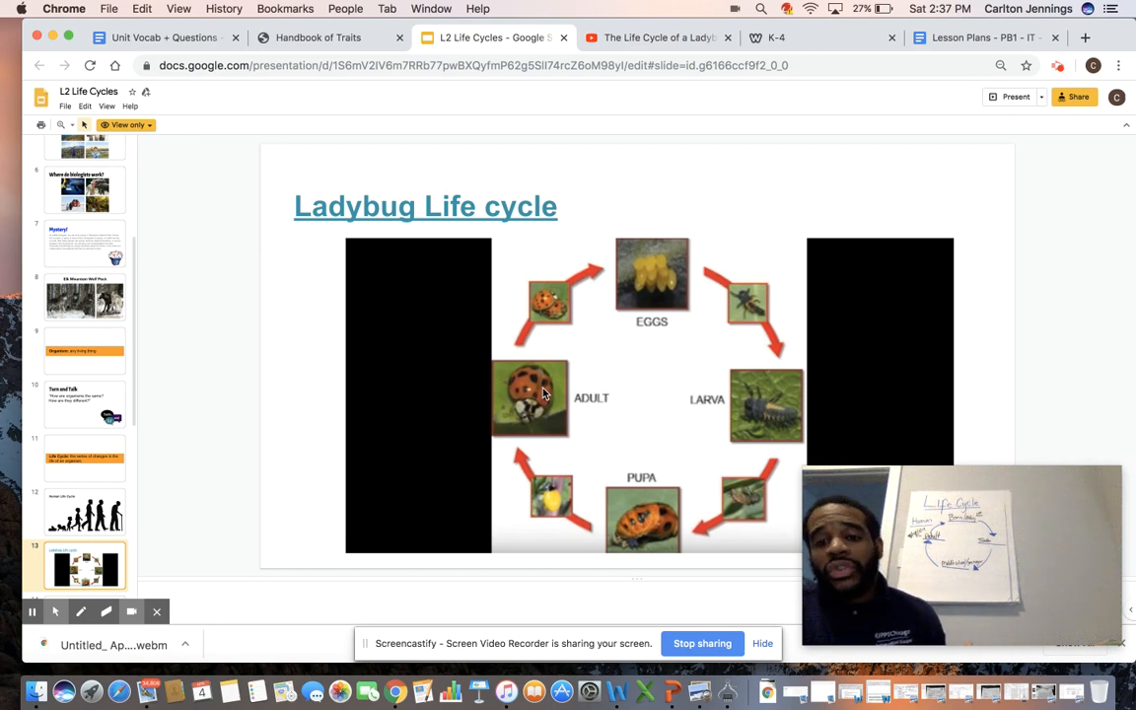
mouse_move(451, 143)
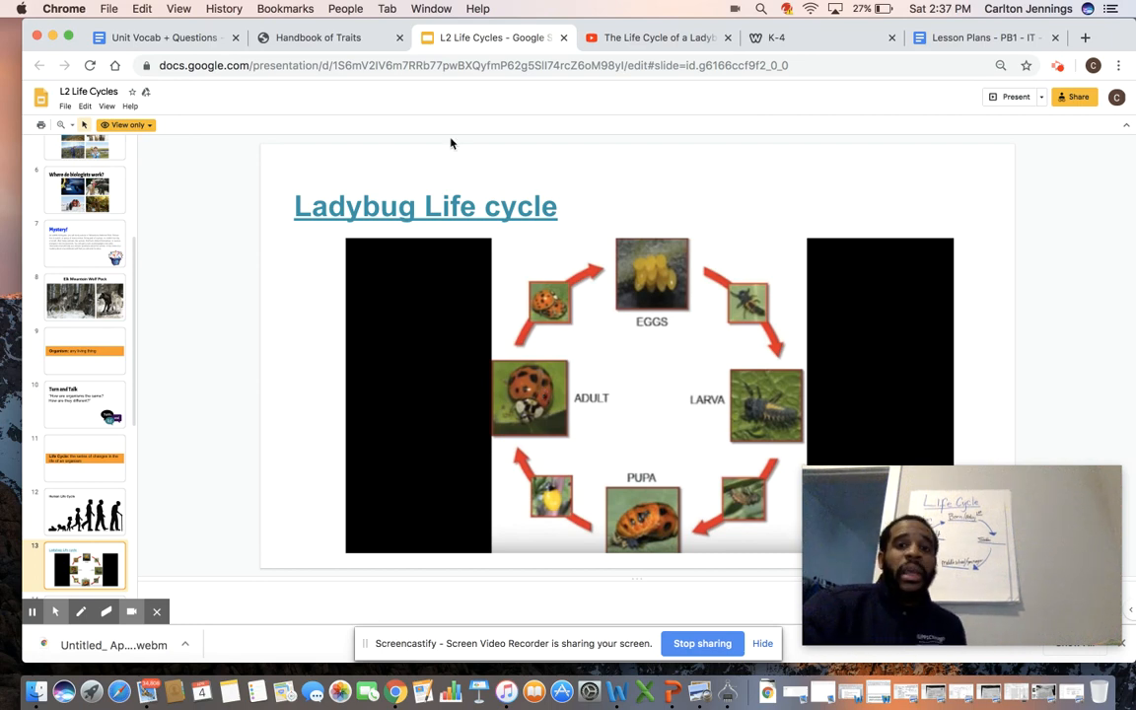
Switch to the YouTube video "The Life Cycle of a Ladybug".
left_click(656, 38)
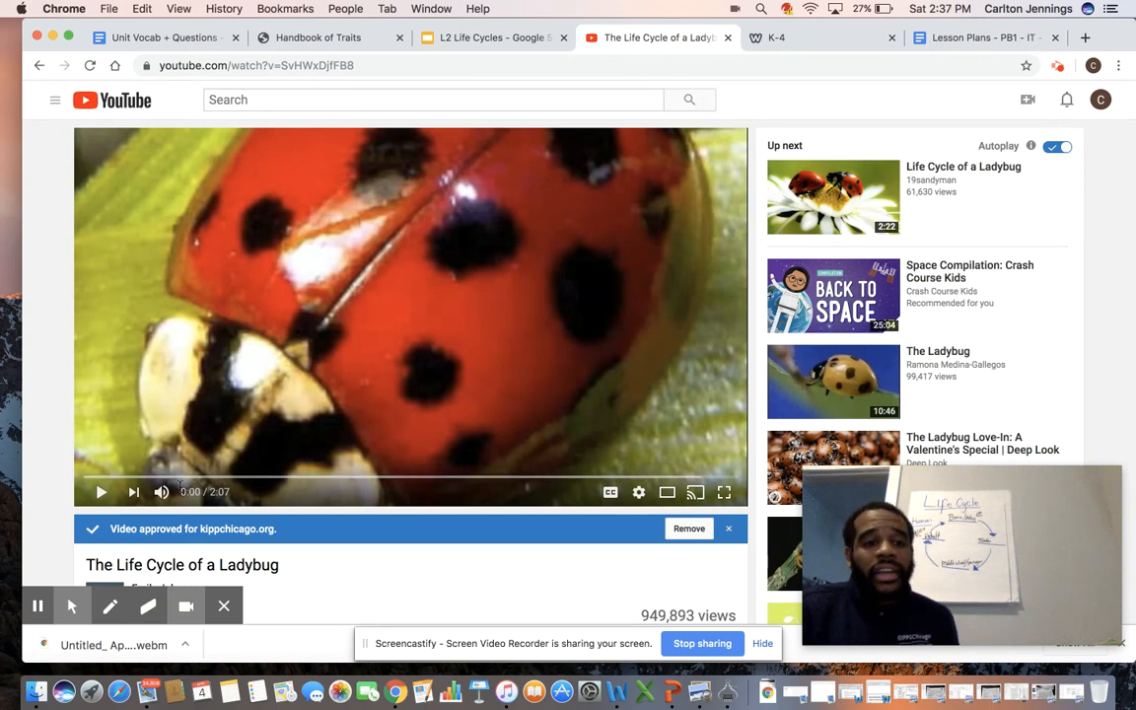
Play 'The Life Cycle of a Ladybug' on YouTube until about 2:05 of 2:07.
left_click(100, 493)
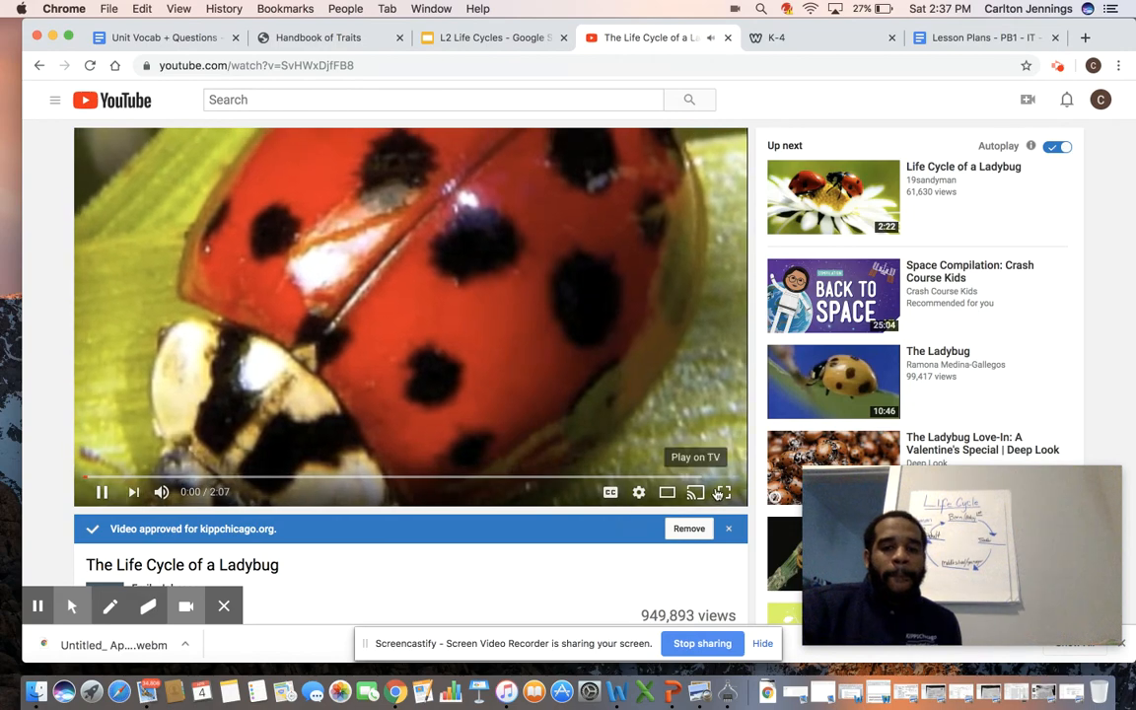
left_click(722, 493)
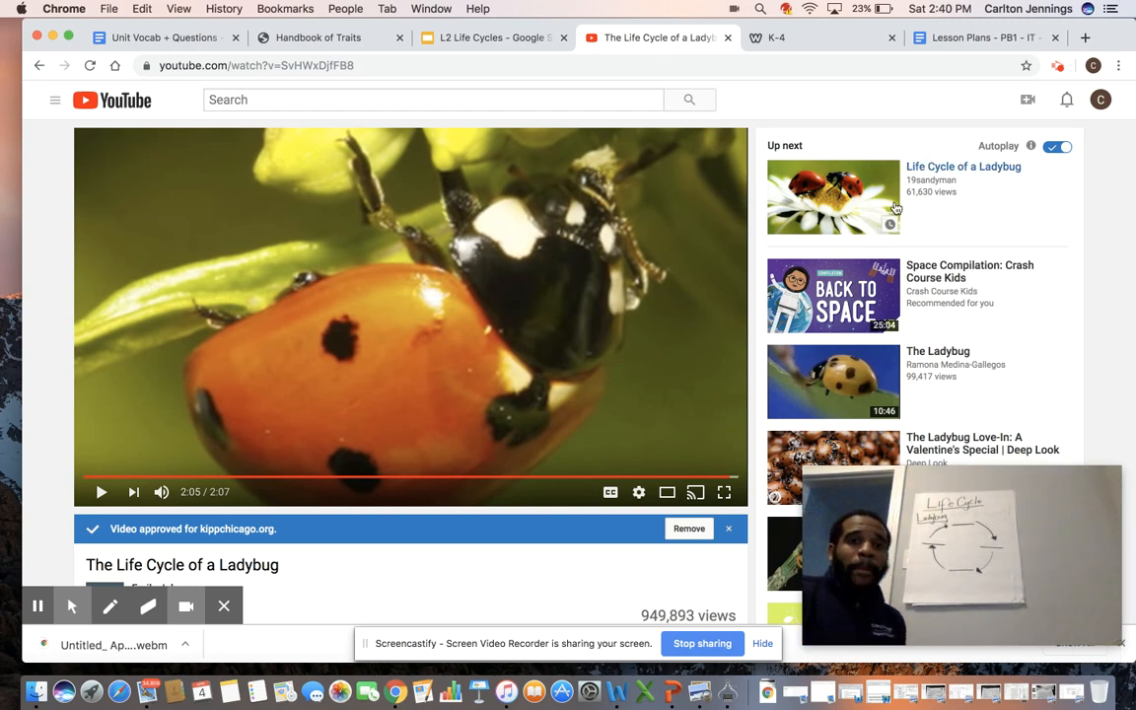
Switch to the L2 Life Cycles deck, showing slide 14, Research.
left_click(483, 37)
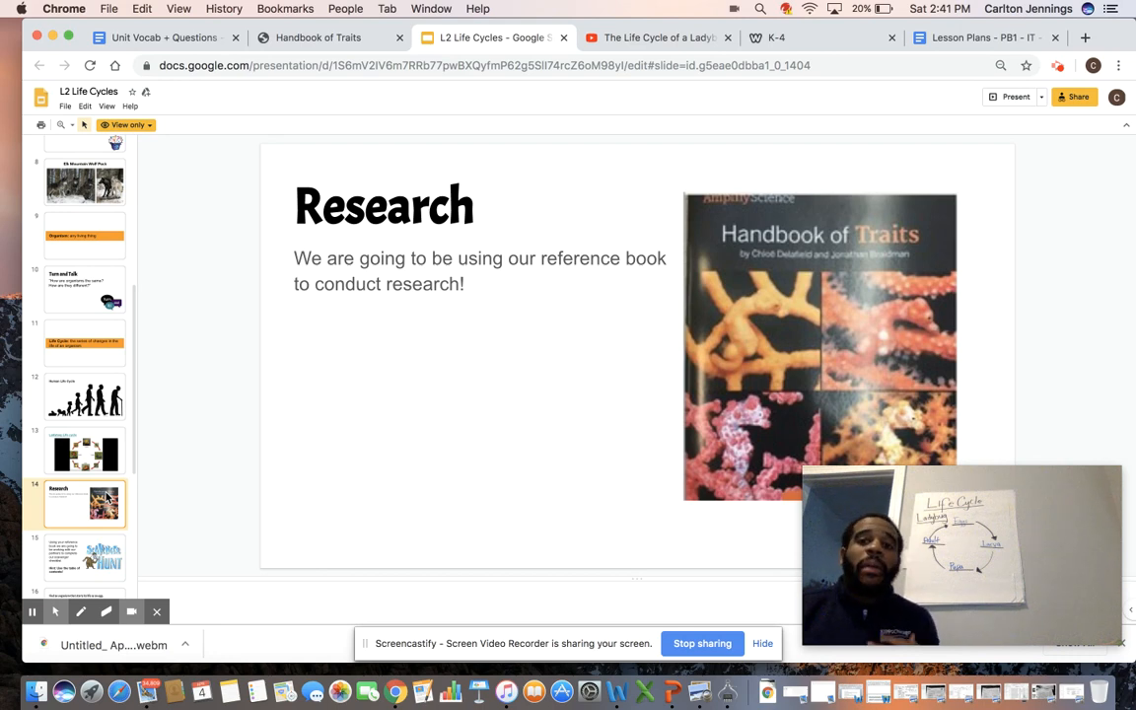
mouse_move(16, 532)
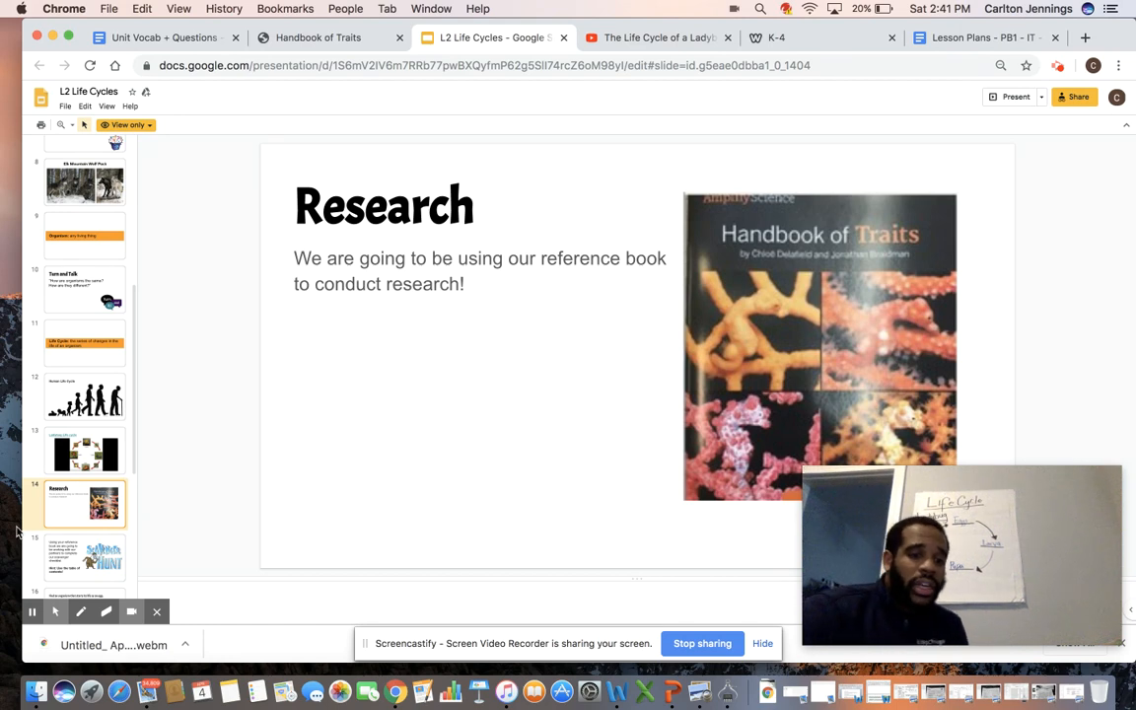
Show slide 16's egg-organism prompt, then bring up the Handbook of Traits e-book cover.
left_click(83, 555)
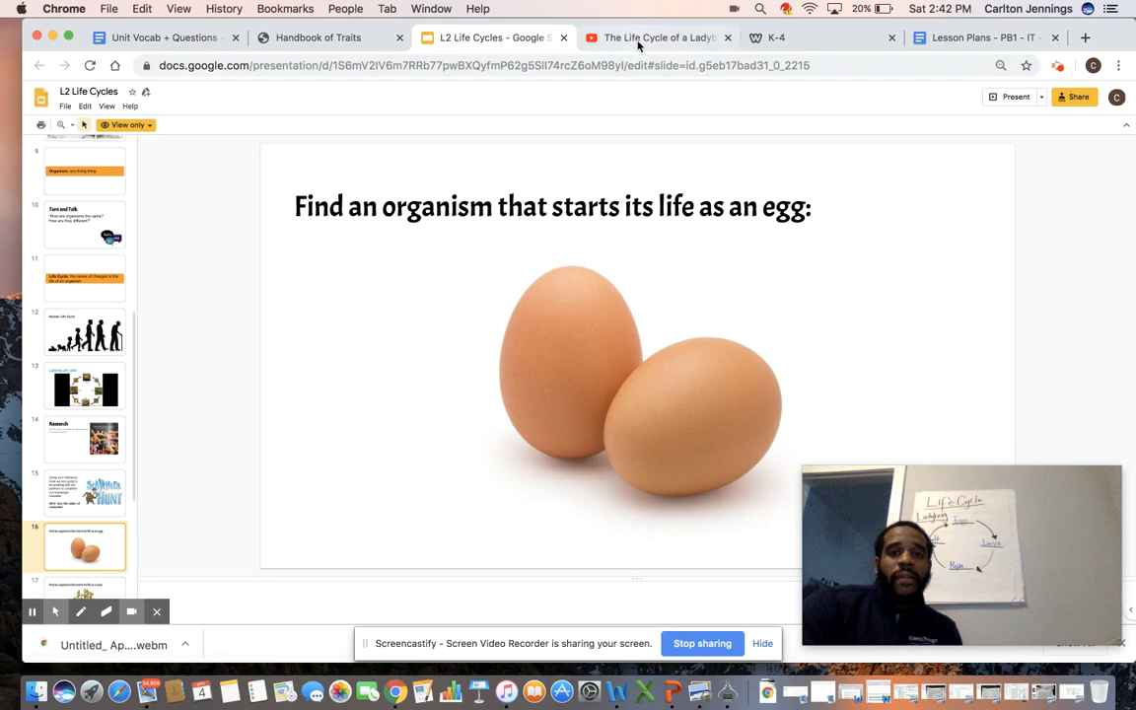
left_click(317, 37)
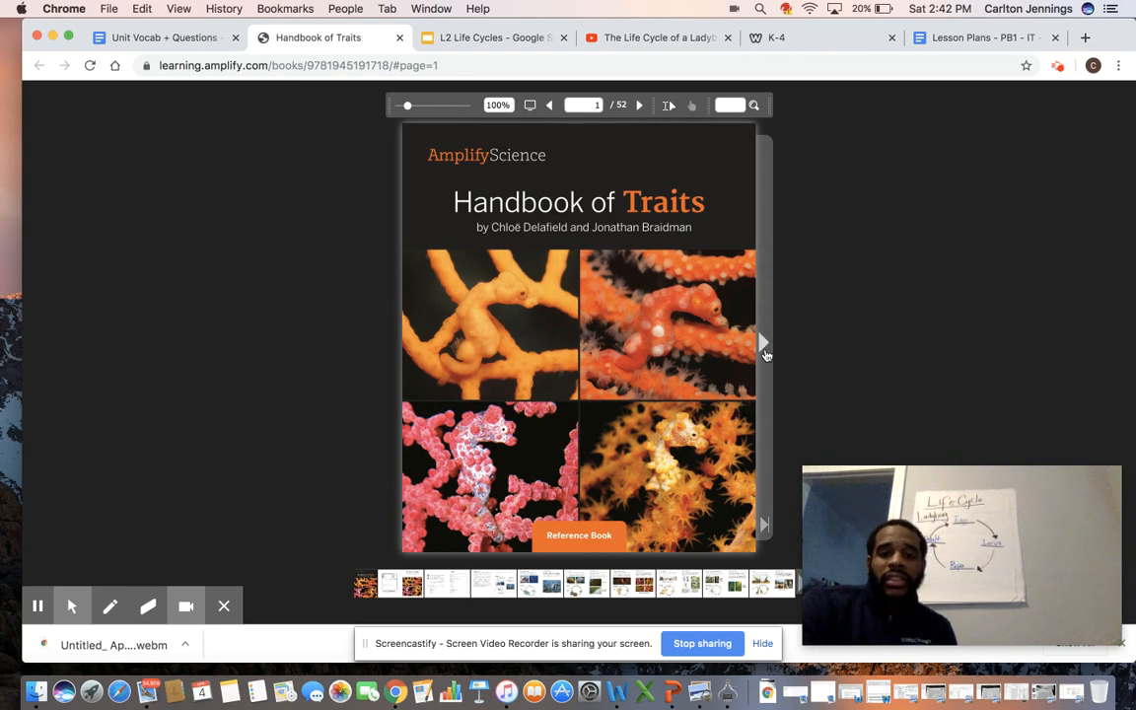
Open the handbook past its cover and jump to page 26 for the Harlequin Poison Frog.
left_click(764, 343)
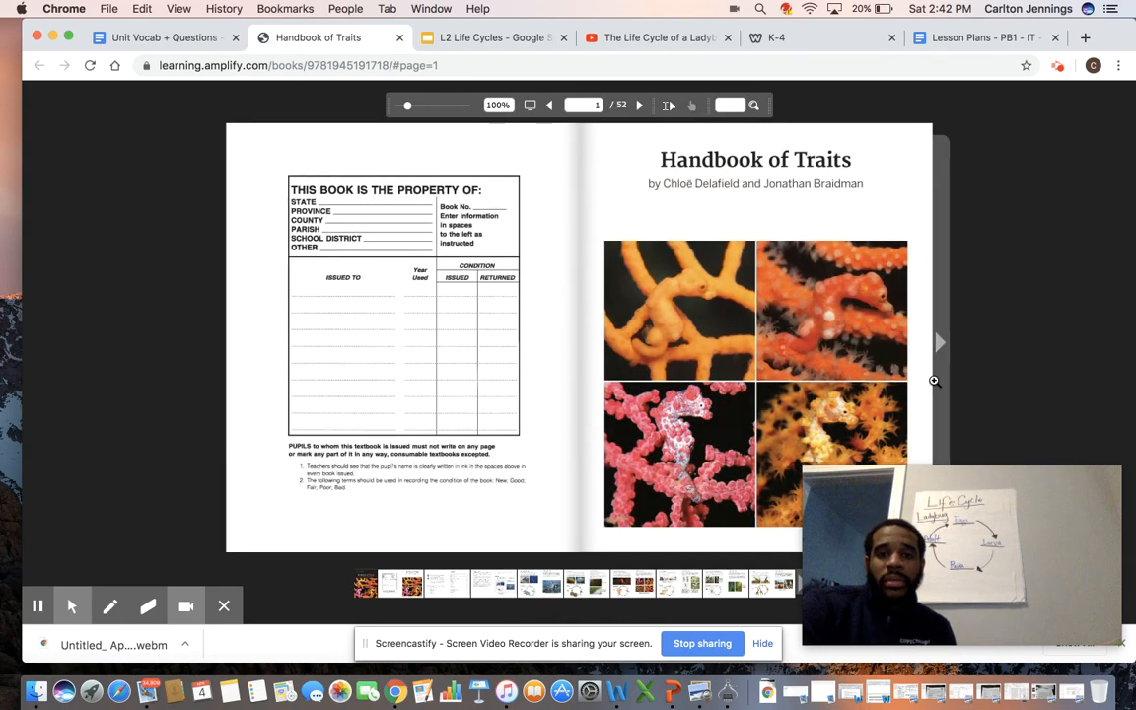
left_click(938, 342)
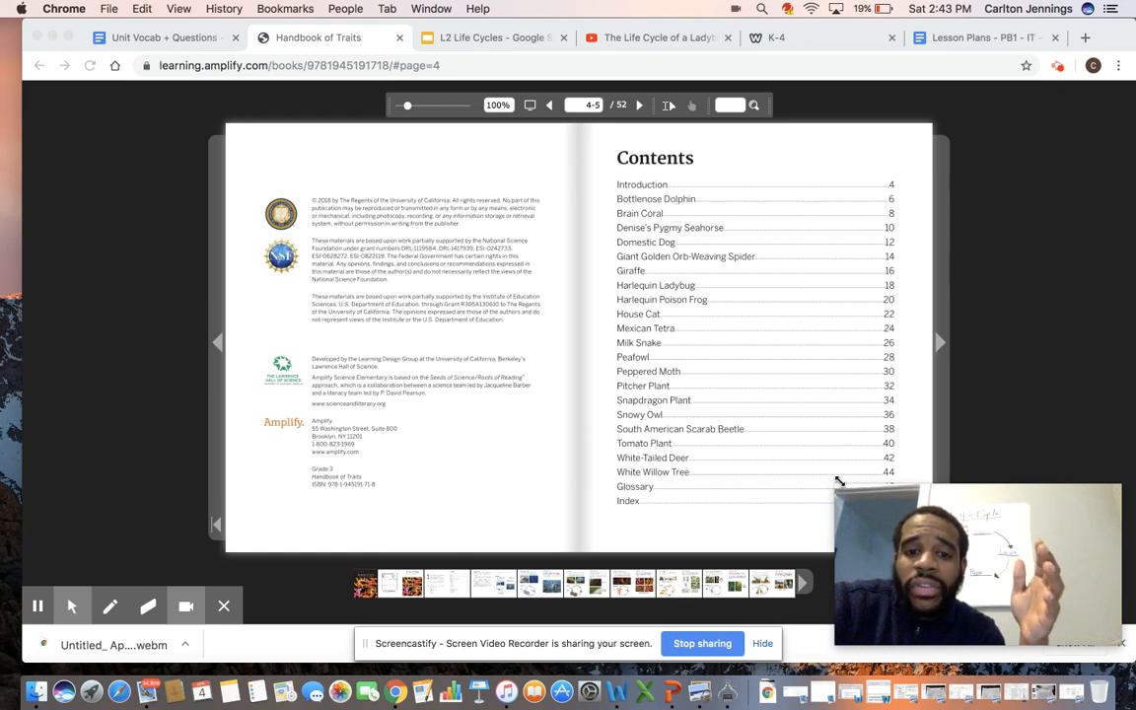
mouse_move(723, 473)
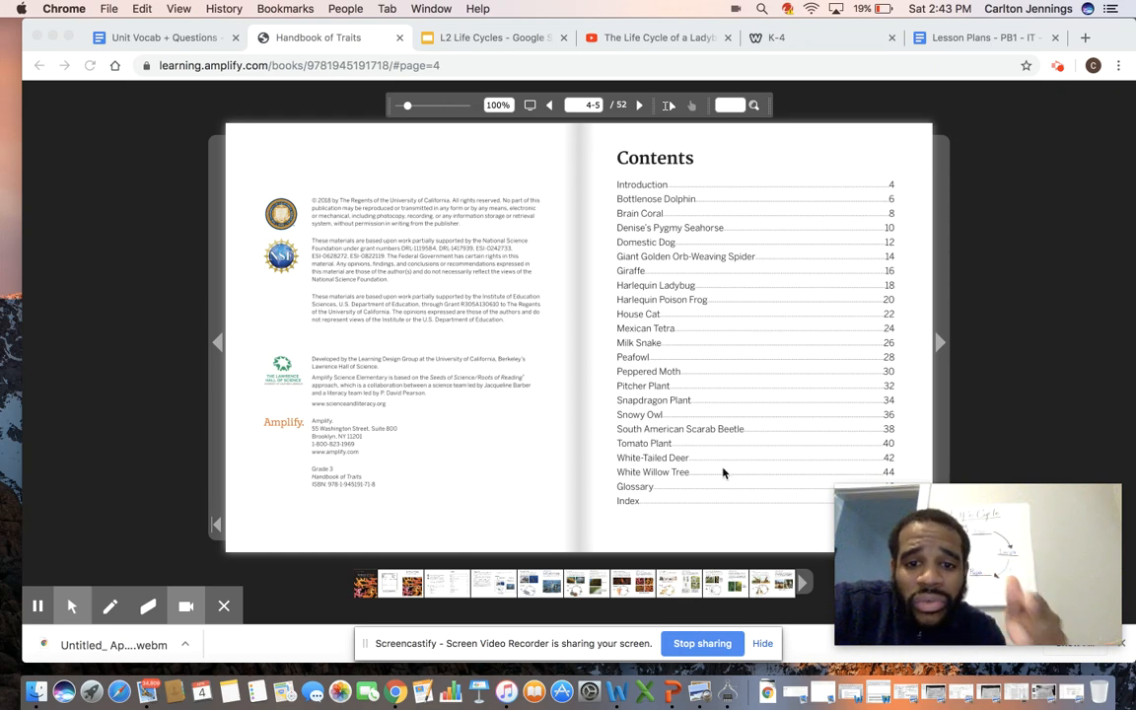
mouse_move(677, 365)
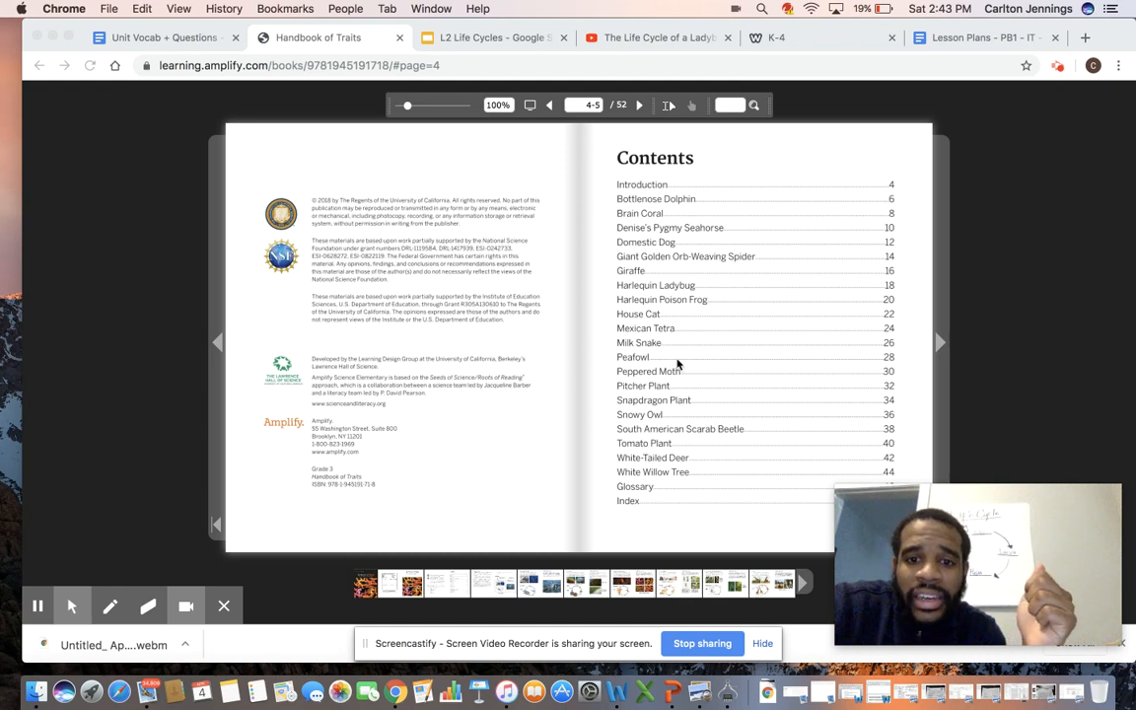
mouse_move(683, 353)
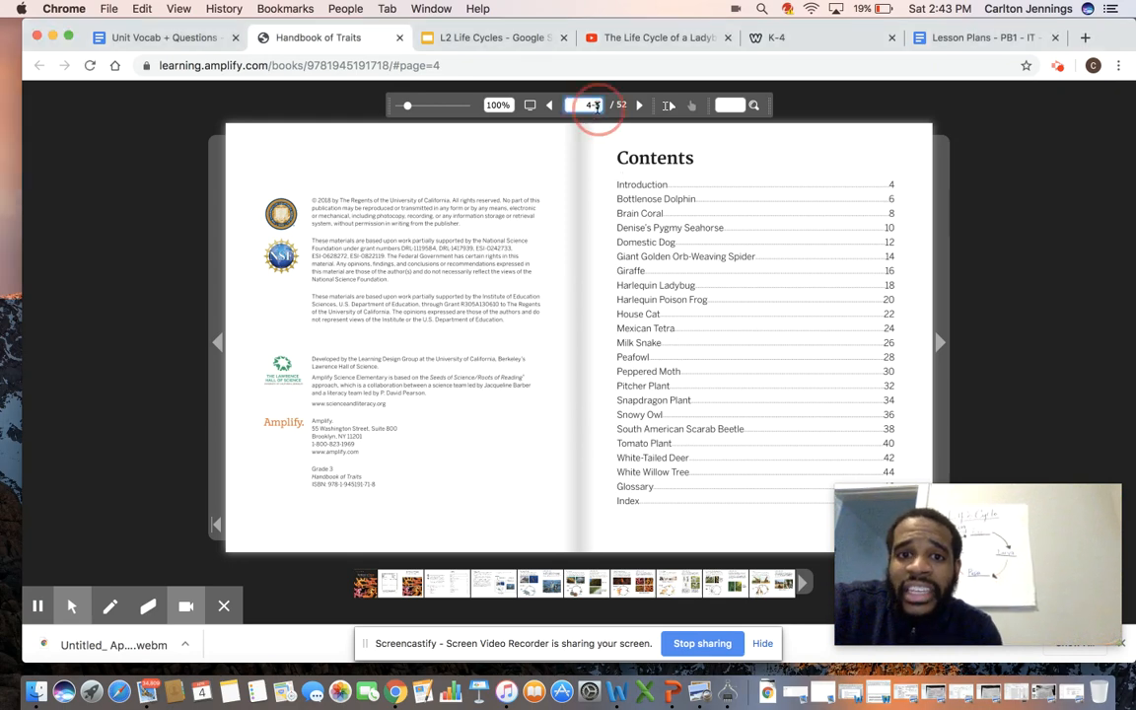
left_click(587, 105)
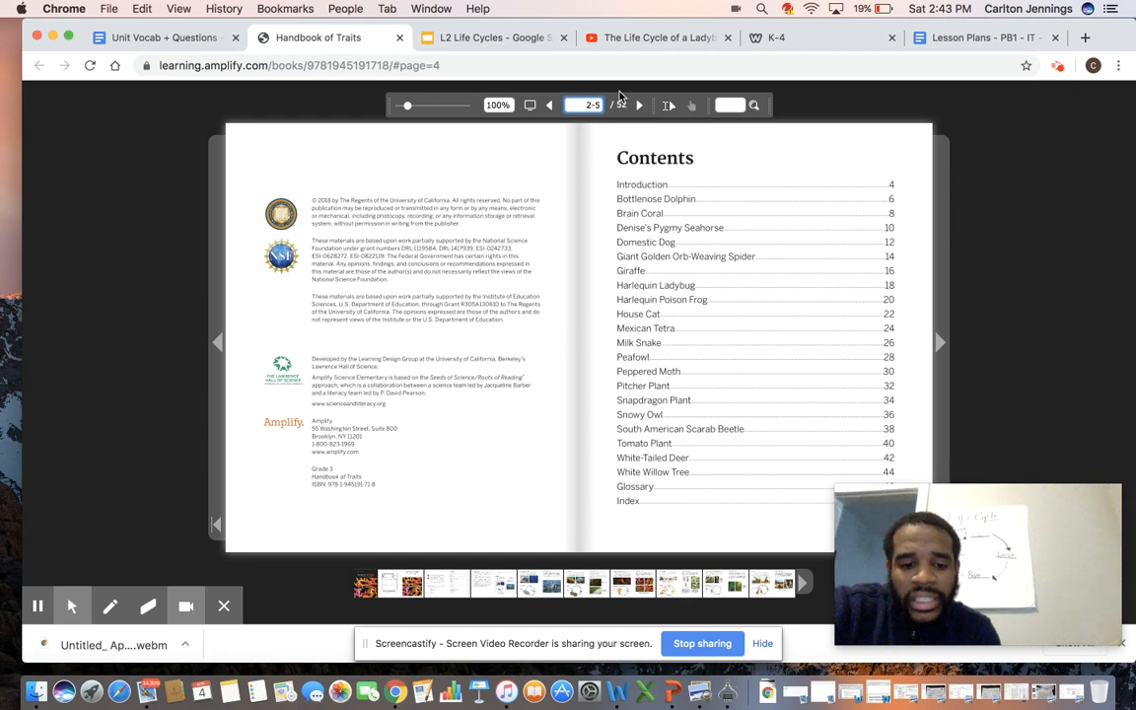
type("26")
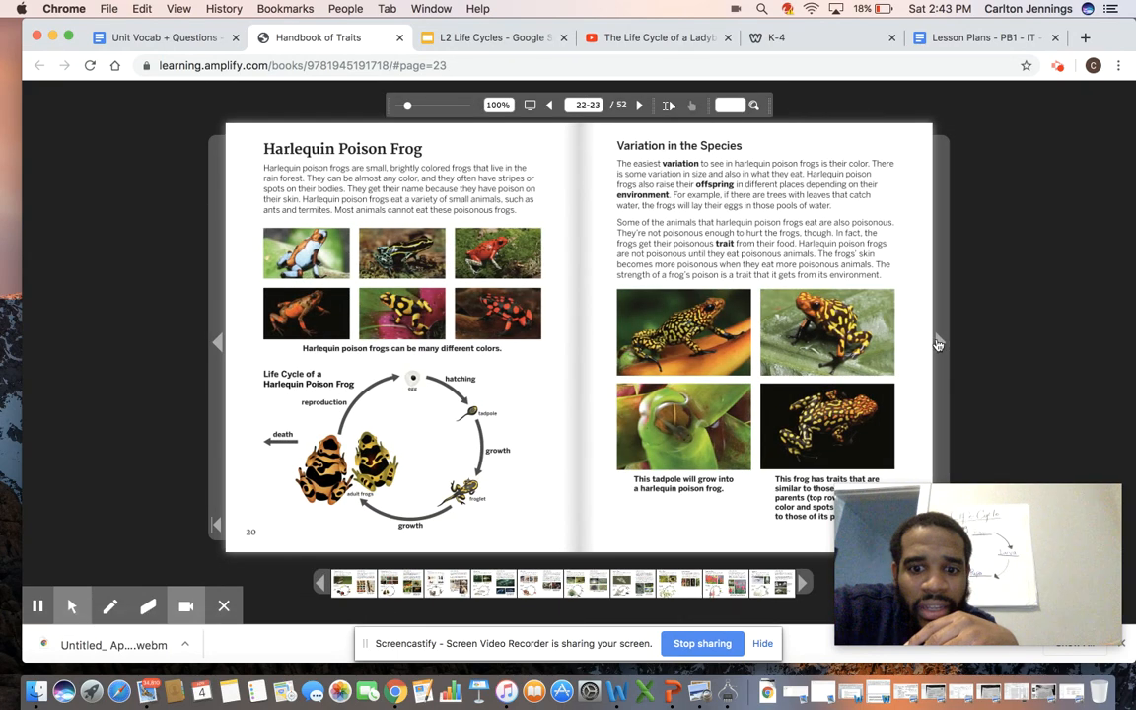
Turn forward two spreads to the Milk Snake pages and their life cycle diagram.
left_click(639, 104)
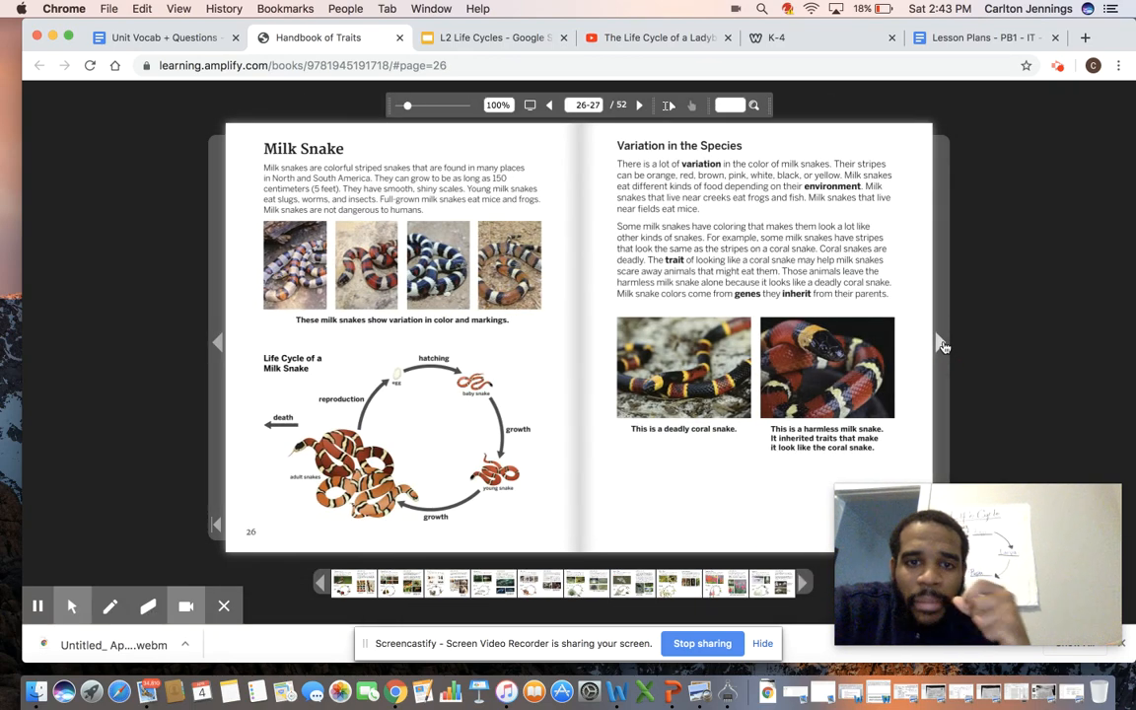
left_click(638, 104)
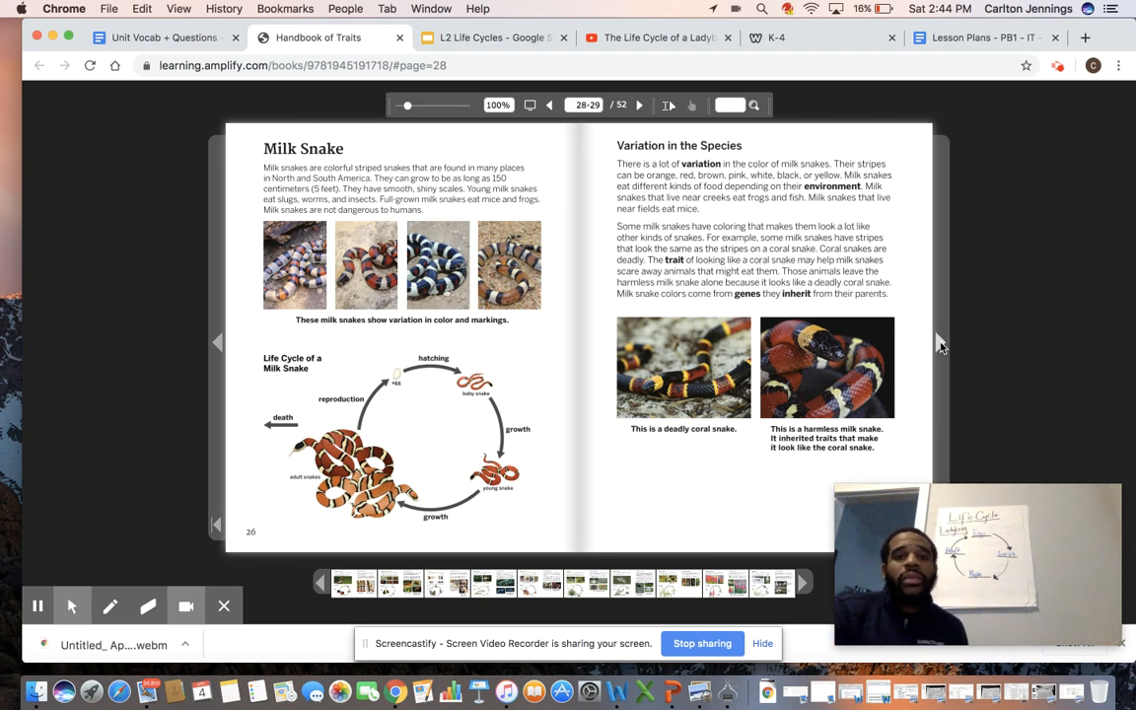
Switch to the L2 Life Cycles deck on slide 17, the seed organism prompt.
left_click(490, 38)
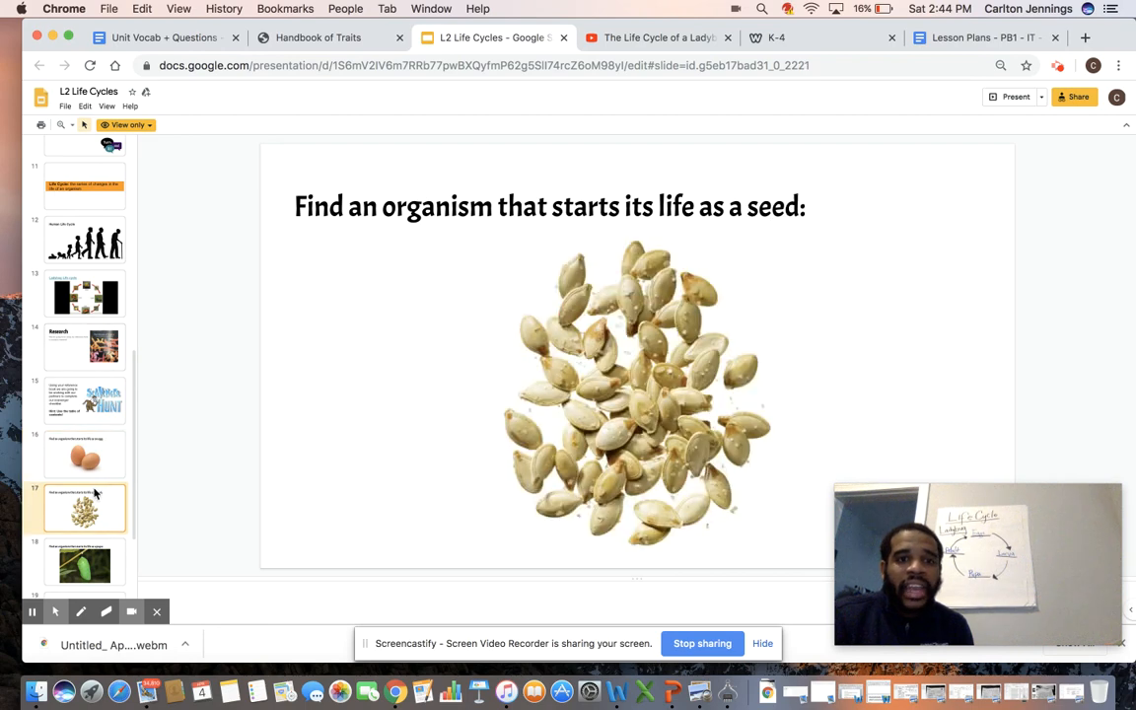
mouse_move(409, 345)
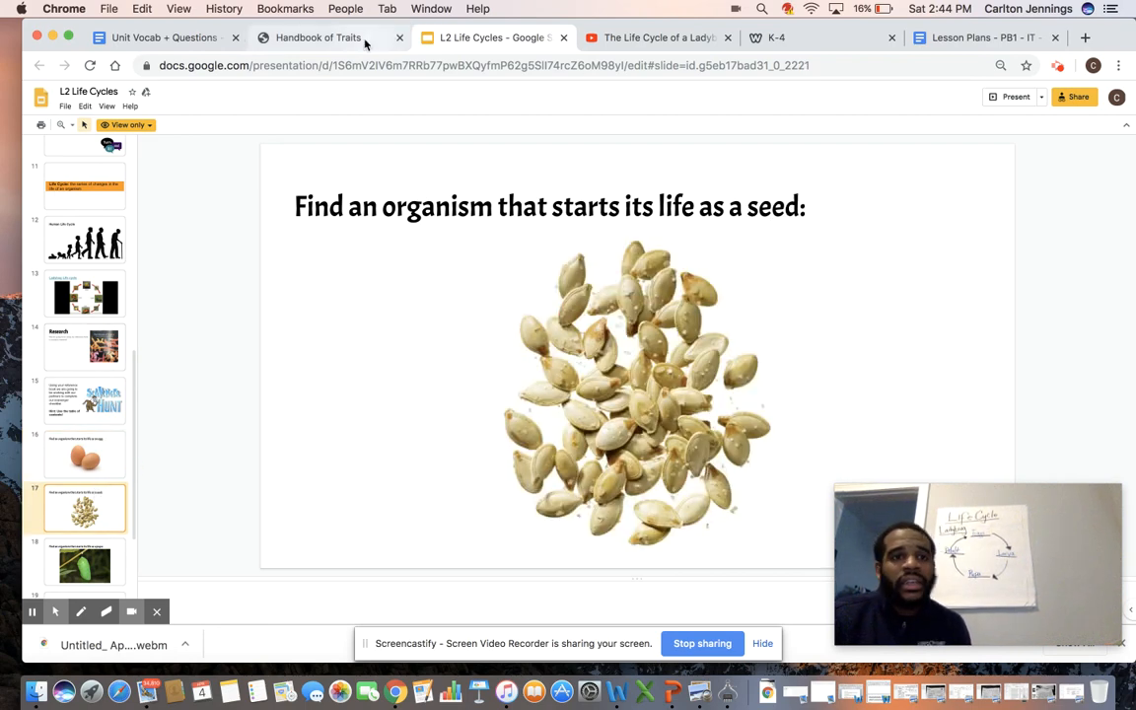
Reopen the Handbook of Traits and page from its cover to the Contents.
left_click(318, 38)
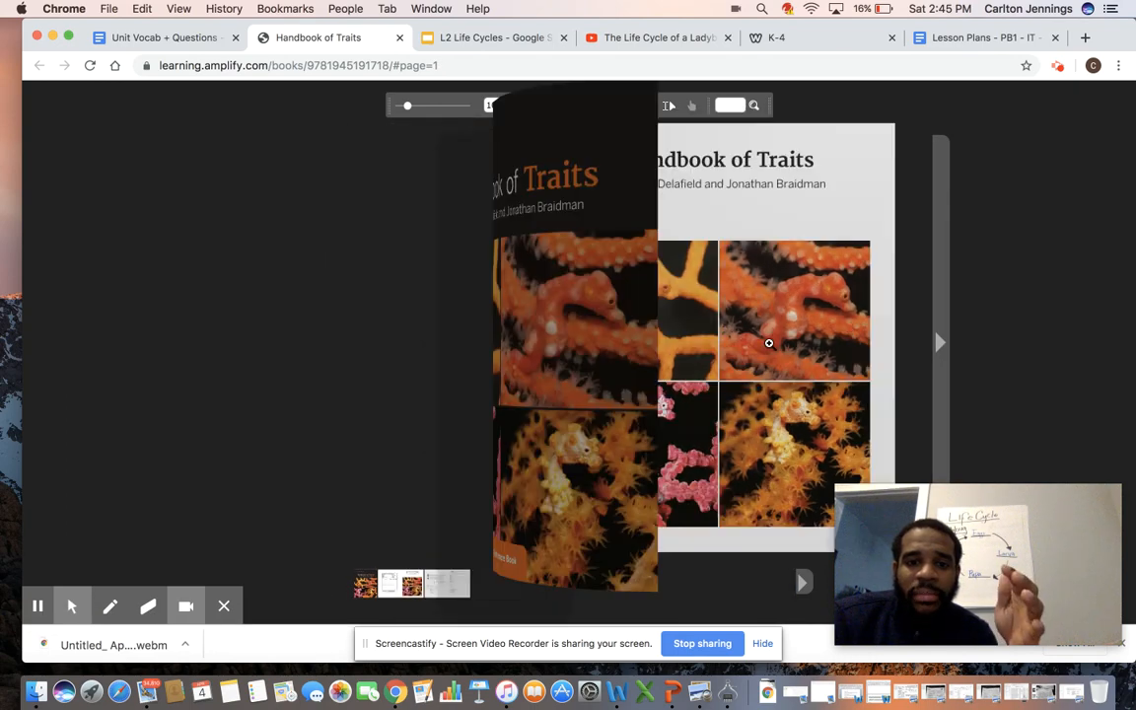
left_click(939, 342)
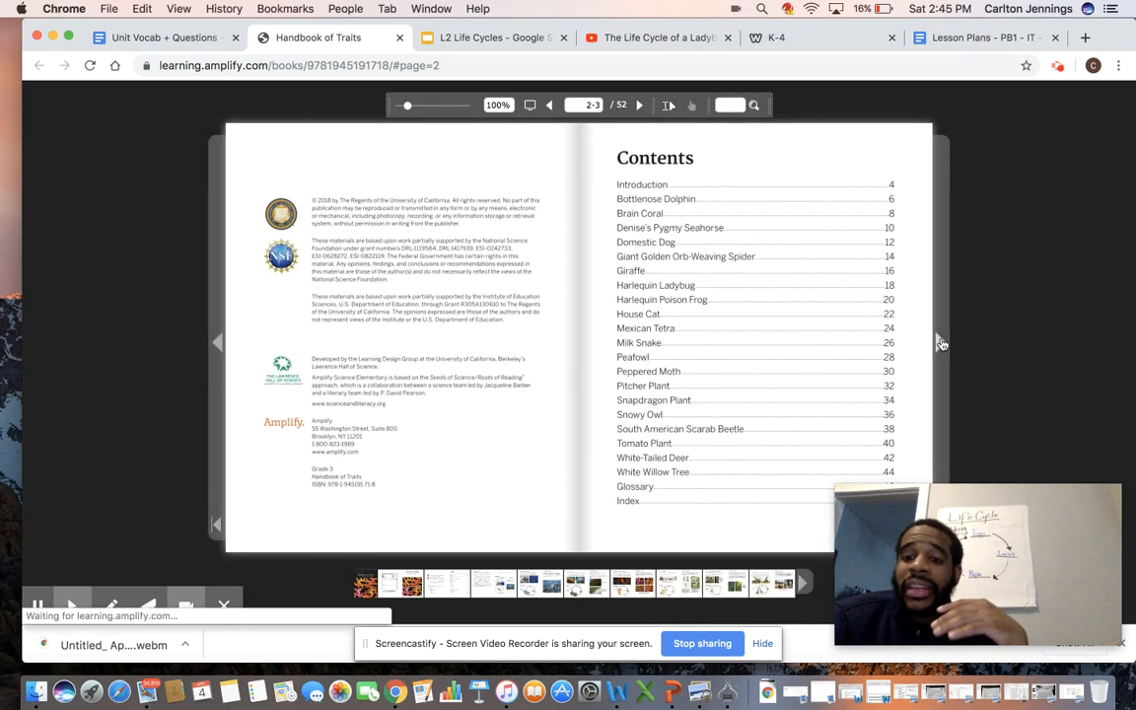
left_click(639, 104)
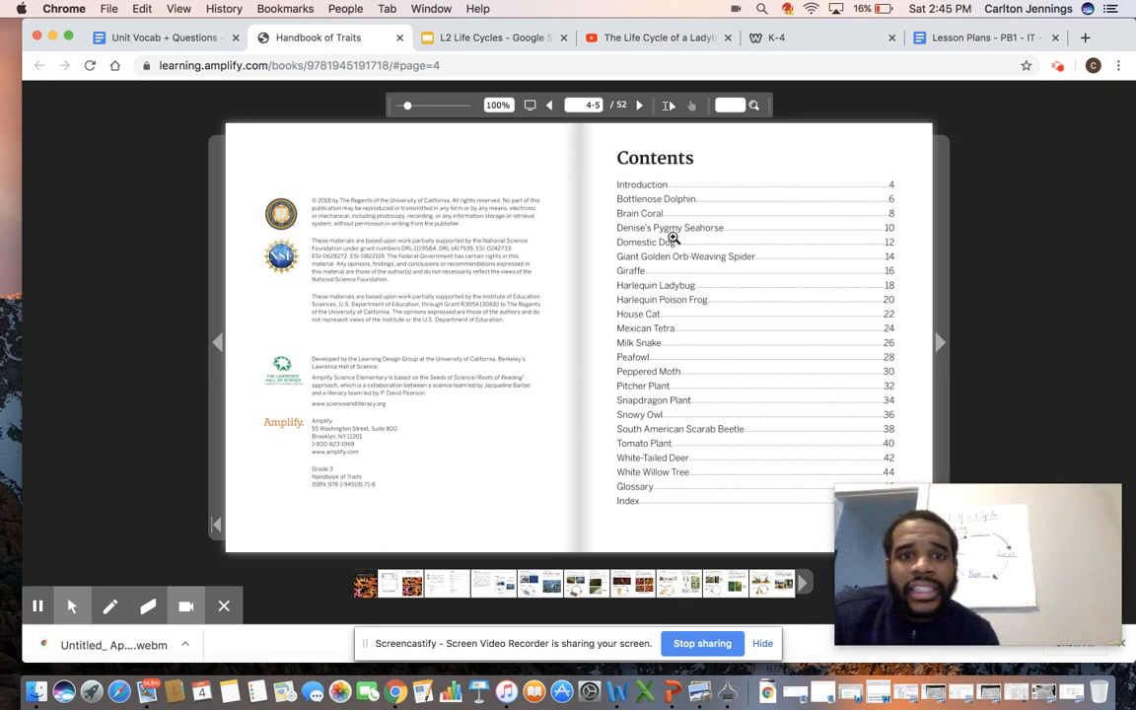
Enter page 40 as the jump target for the Tomato Plant pages.
left_click(587, 105)
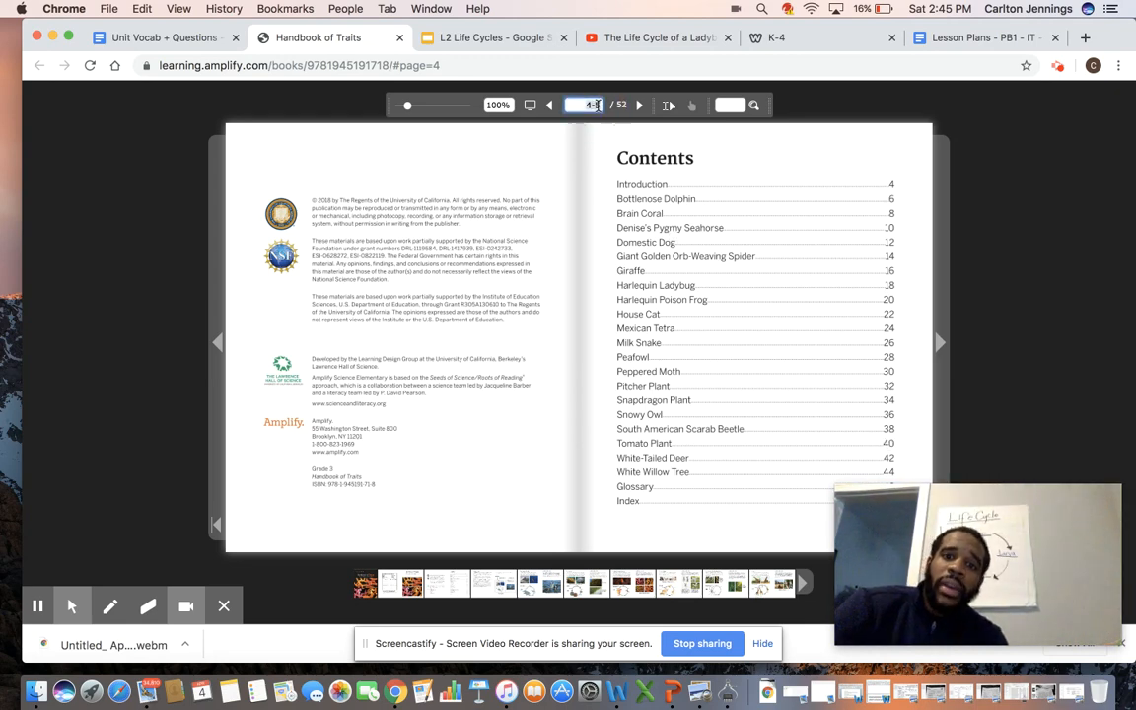
type("40")
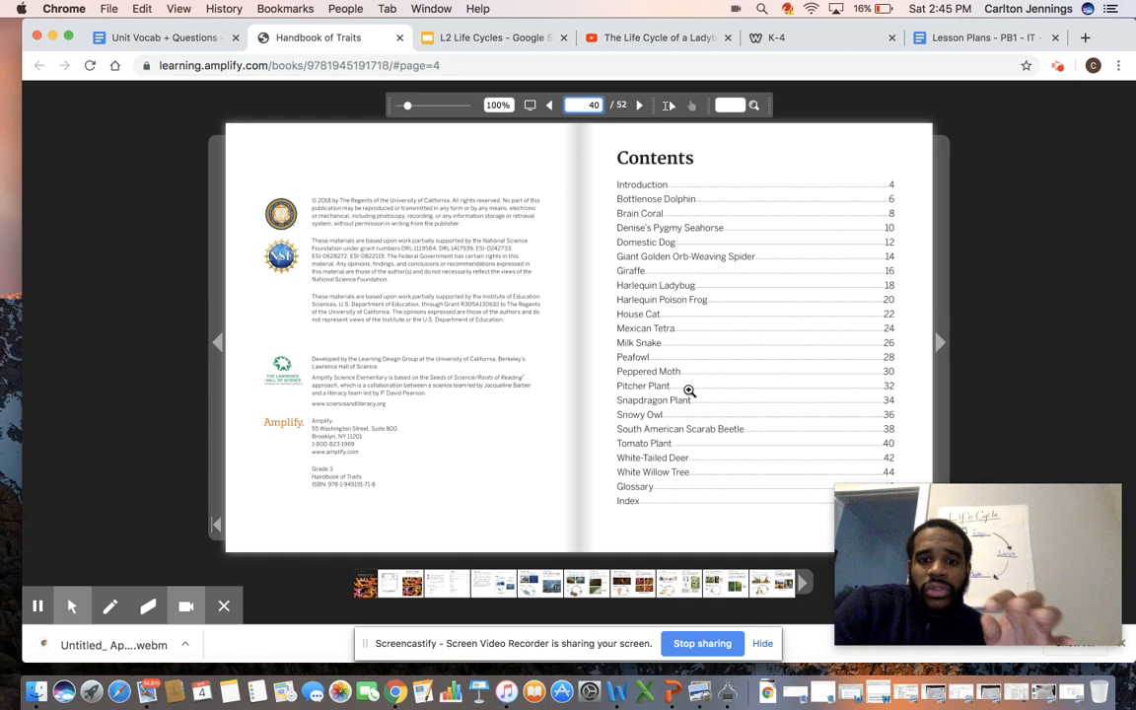
mouse_move(640, 127)
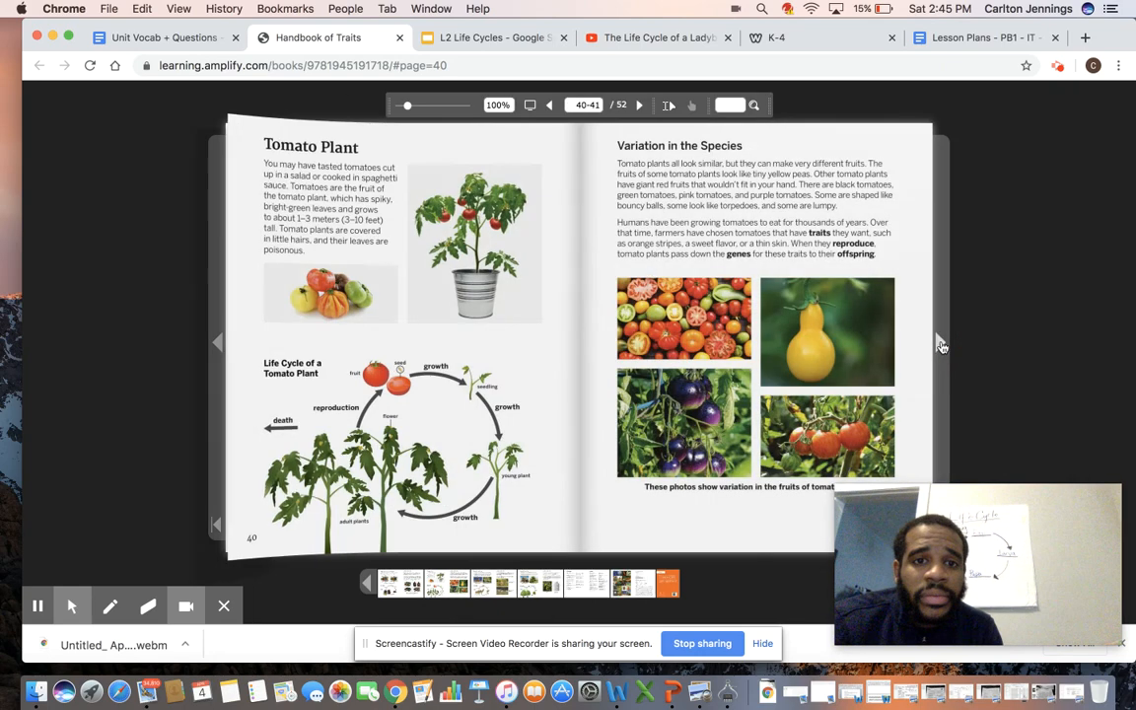
left_click(639, 106)
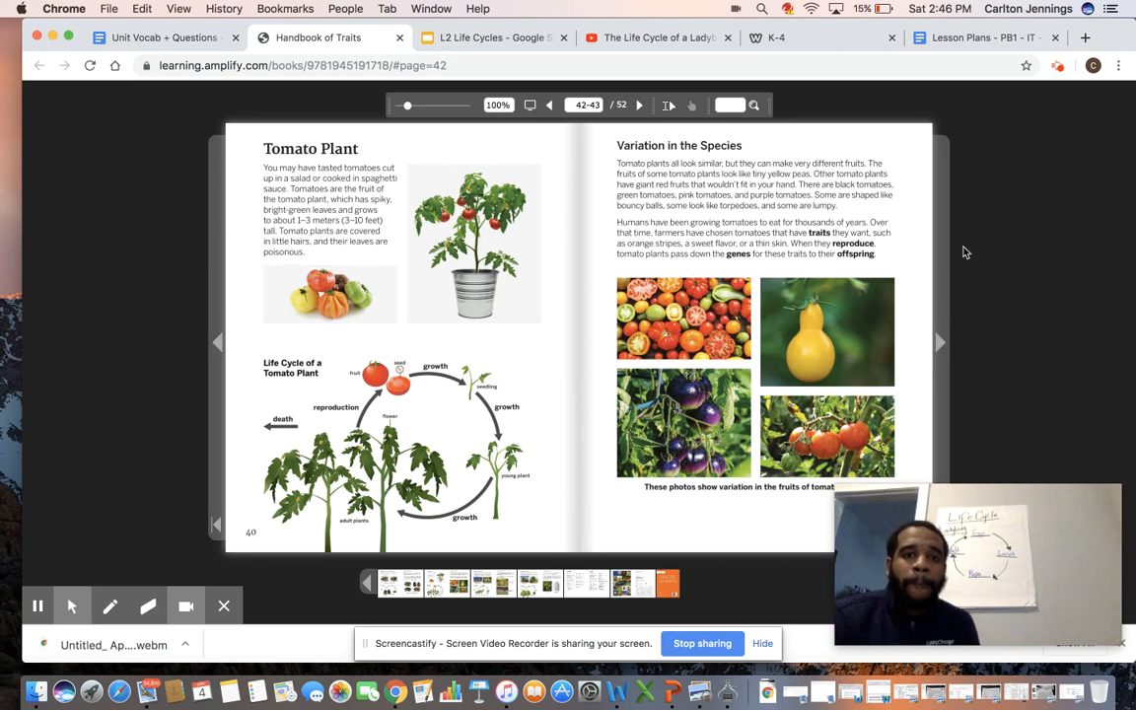
left_click(488, 38)
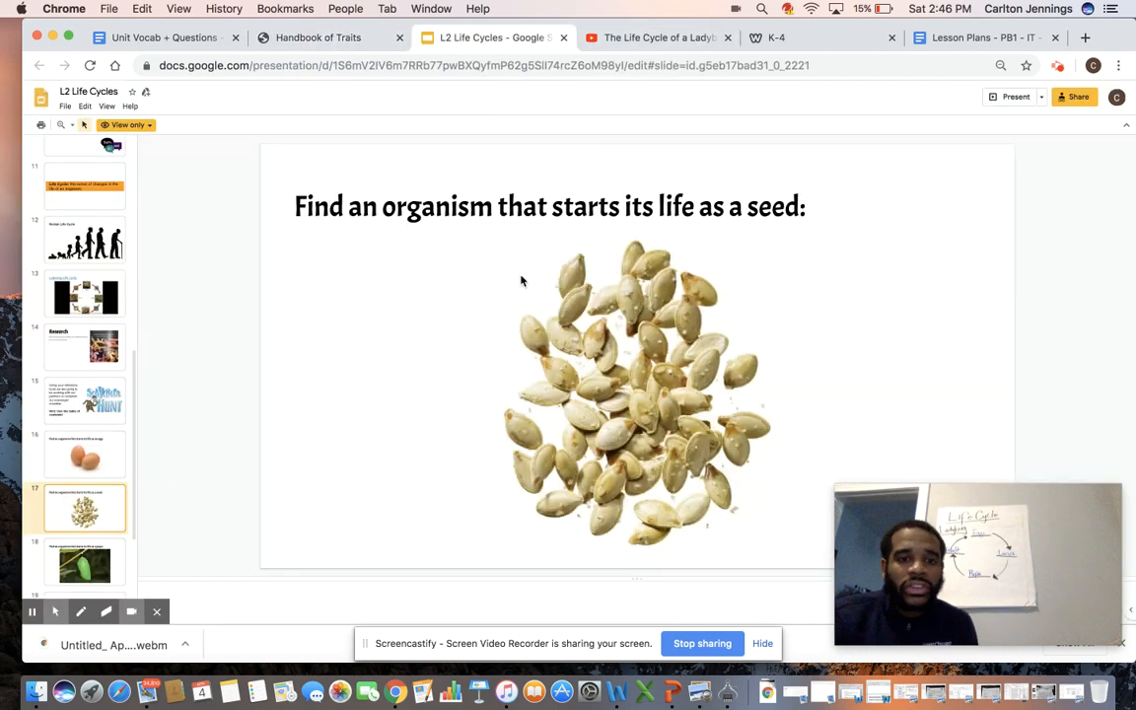
Return to the Handbook of Traits e-book showing the Tomato Plant spread.
left_click(84, 560)
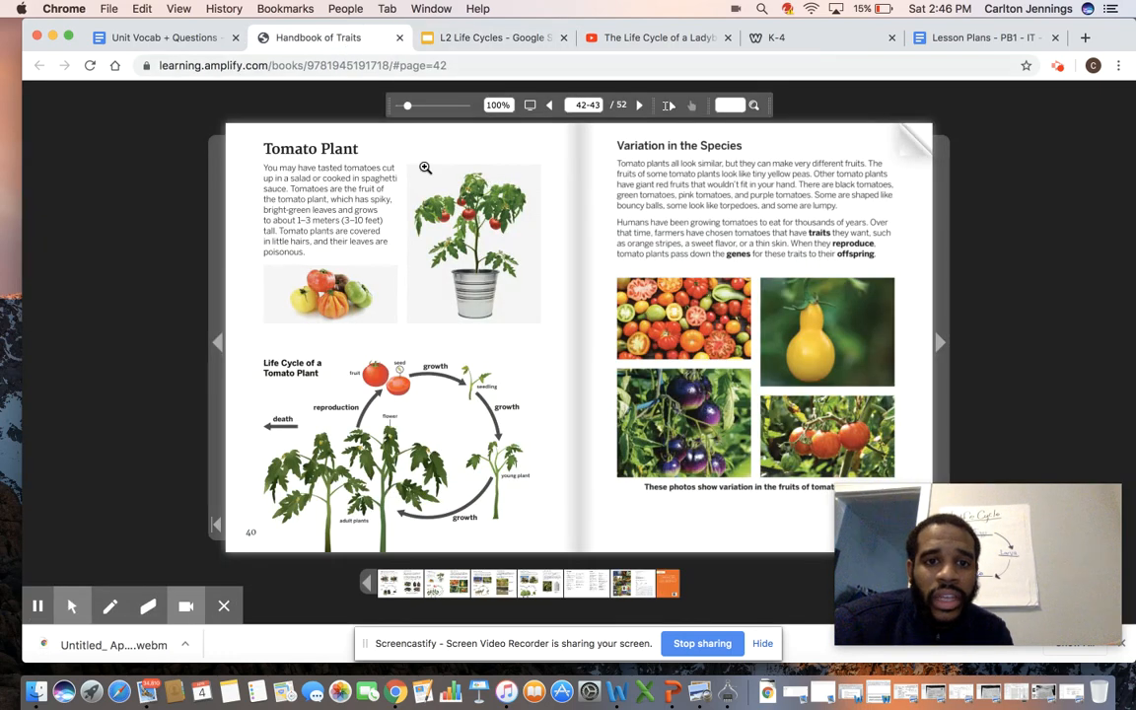
Jump back to the handbook's first page and turn to its Contents page.
left_click(586, 105)
type("1")
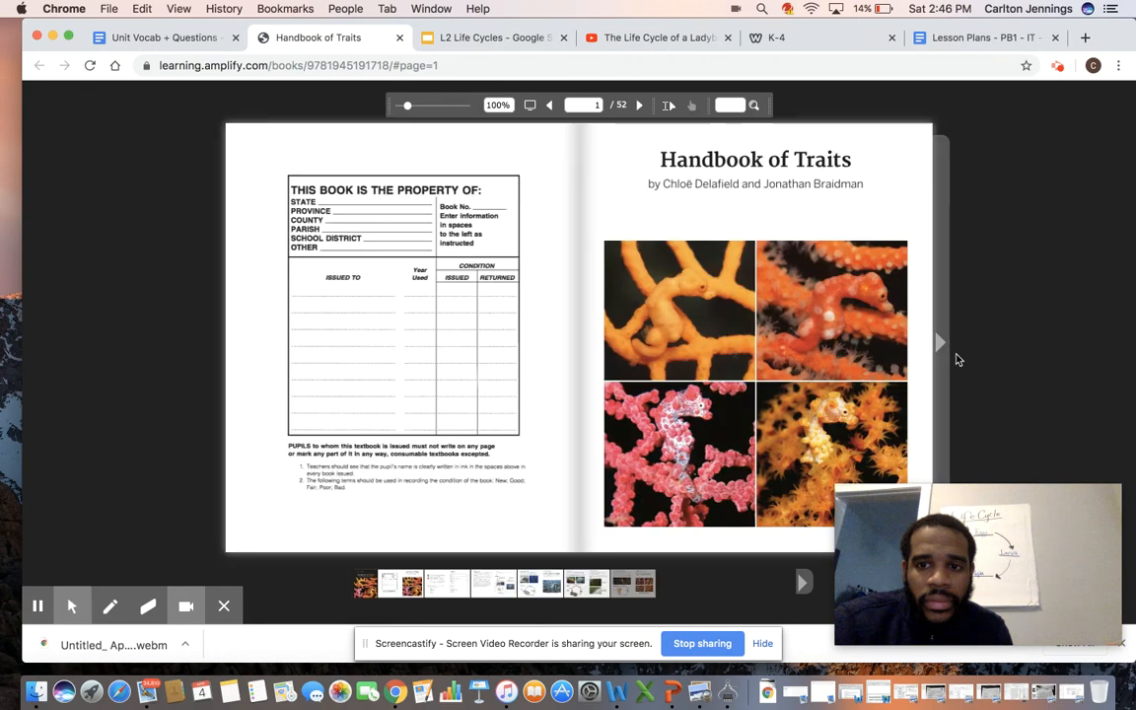
left_click(938, 342)
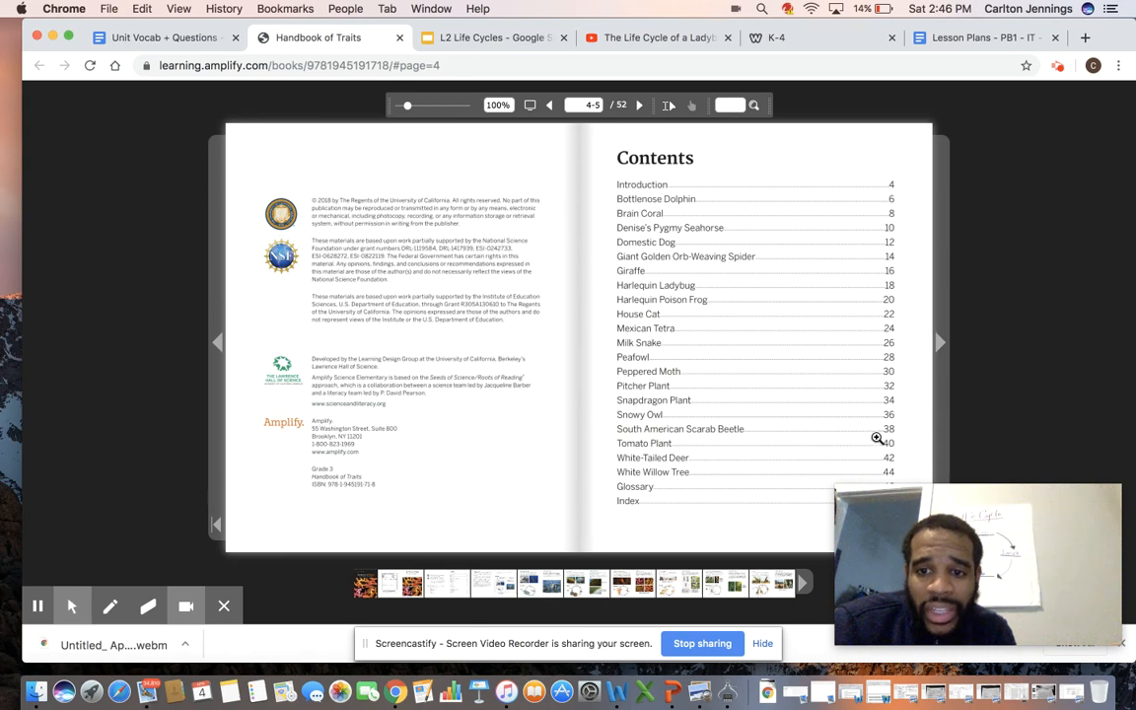
mouse_move(720, 334)
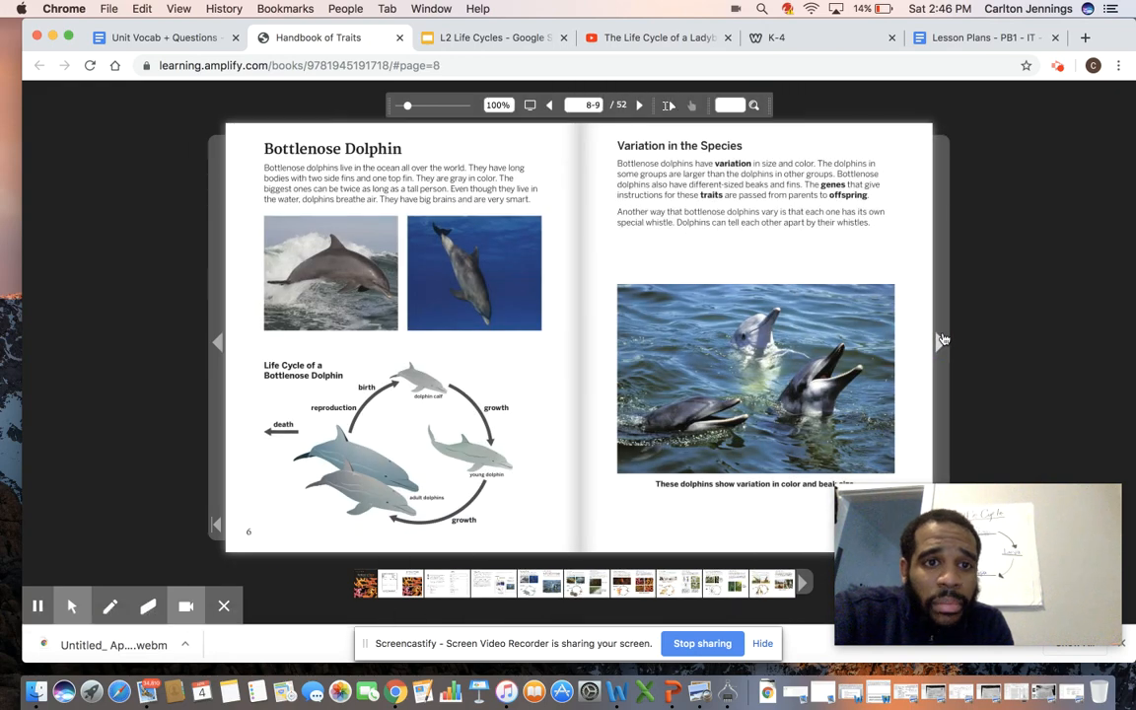
Page forward through Bottlenose Dolphin, Brain Coral and Domestic Dog to the Giant Golden Orb-Weaving Spider spread.
left_click(639, 105)
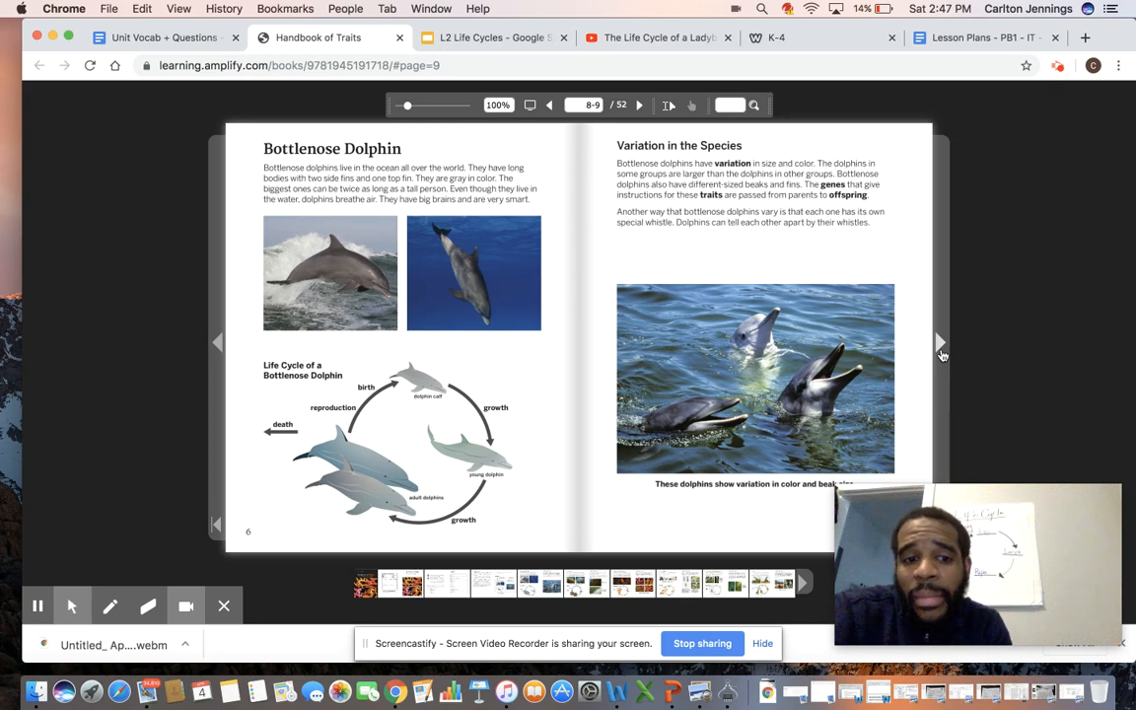
left_click(939, 342)
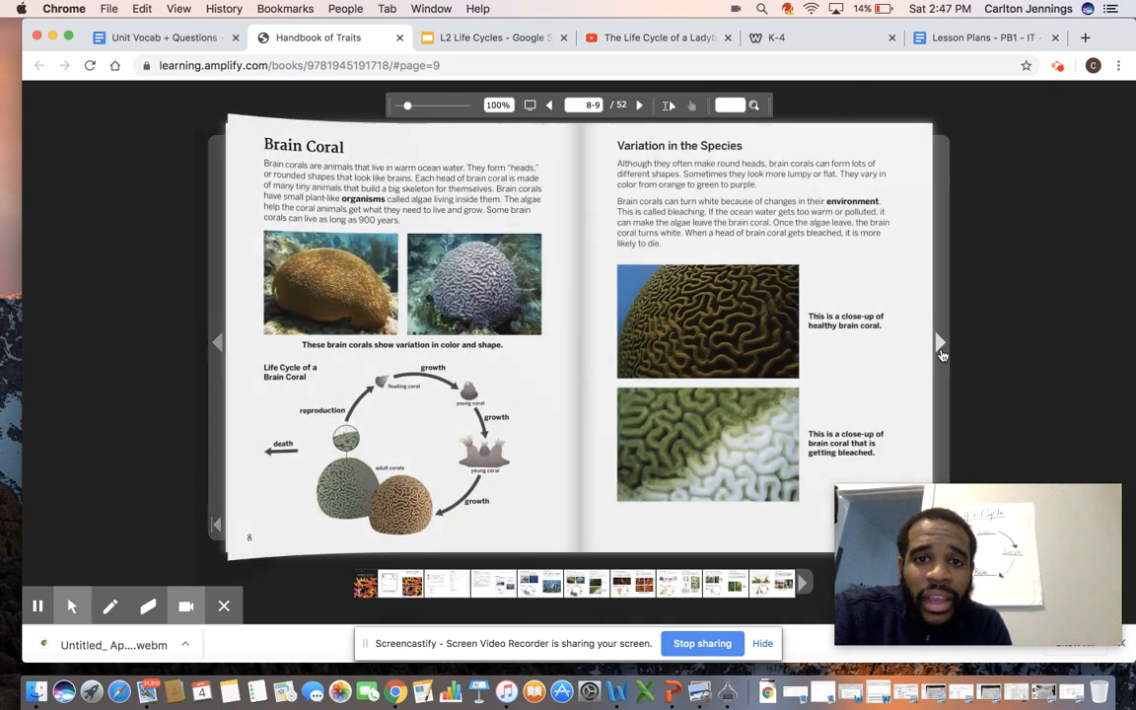
left_click(939, 342)
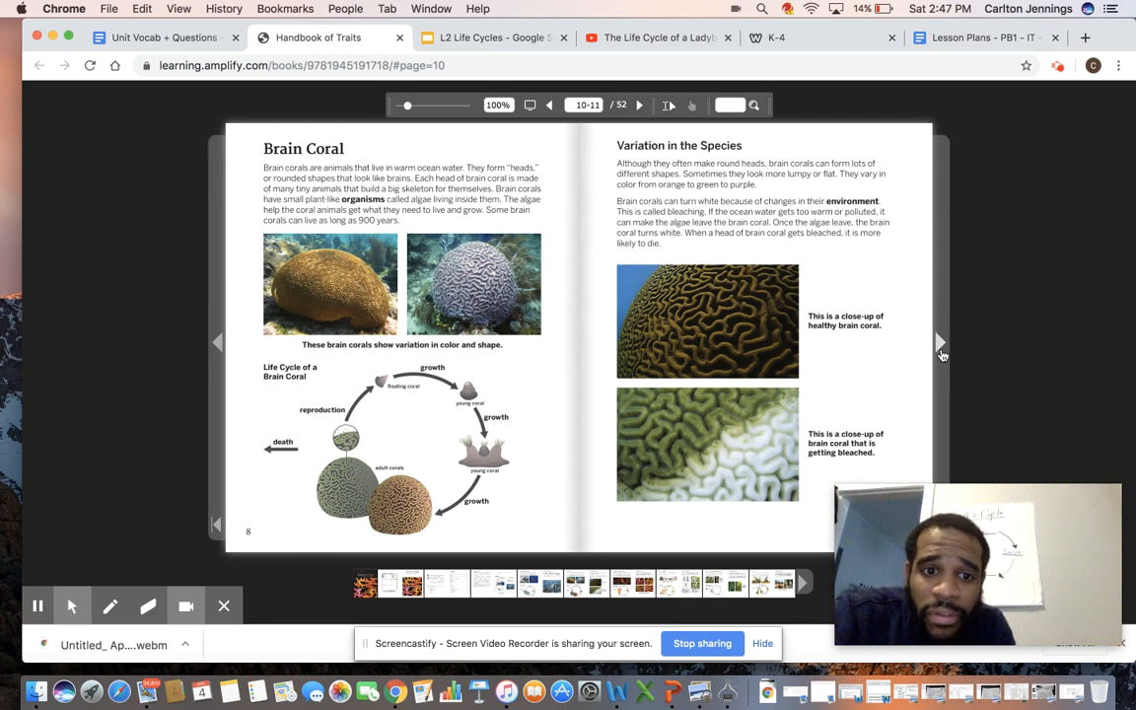
mouse_move(939, 350)
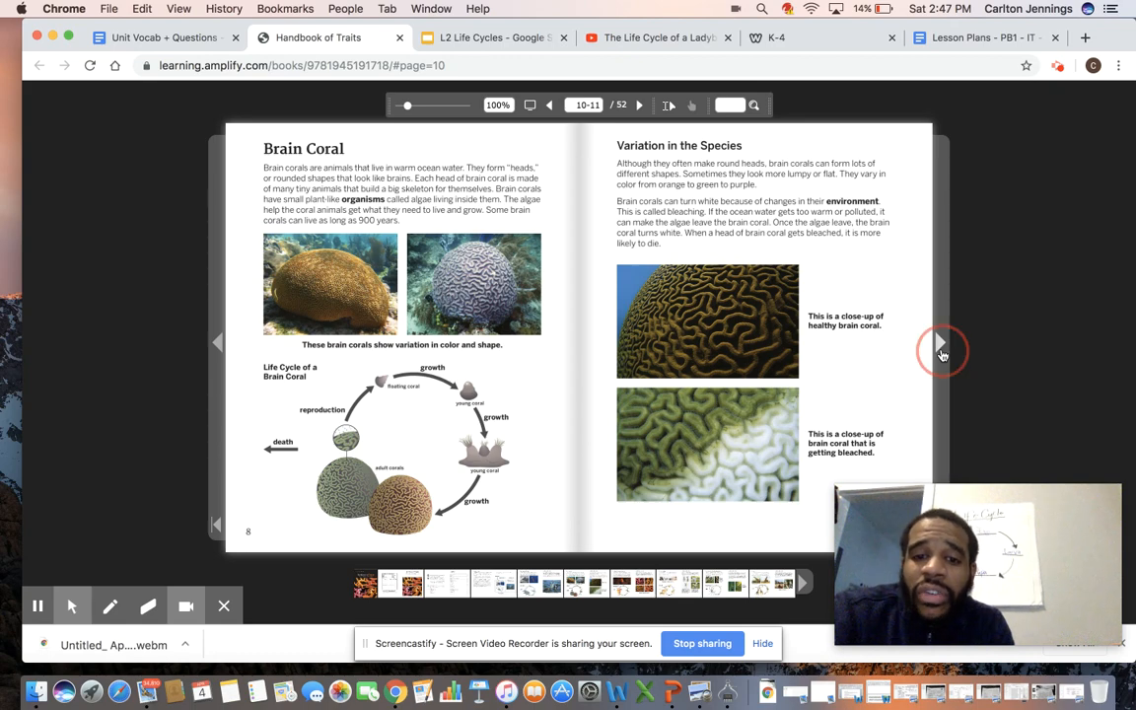
left_click(938, 343)
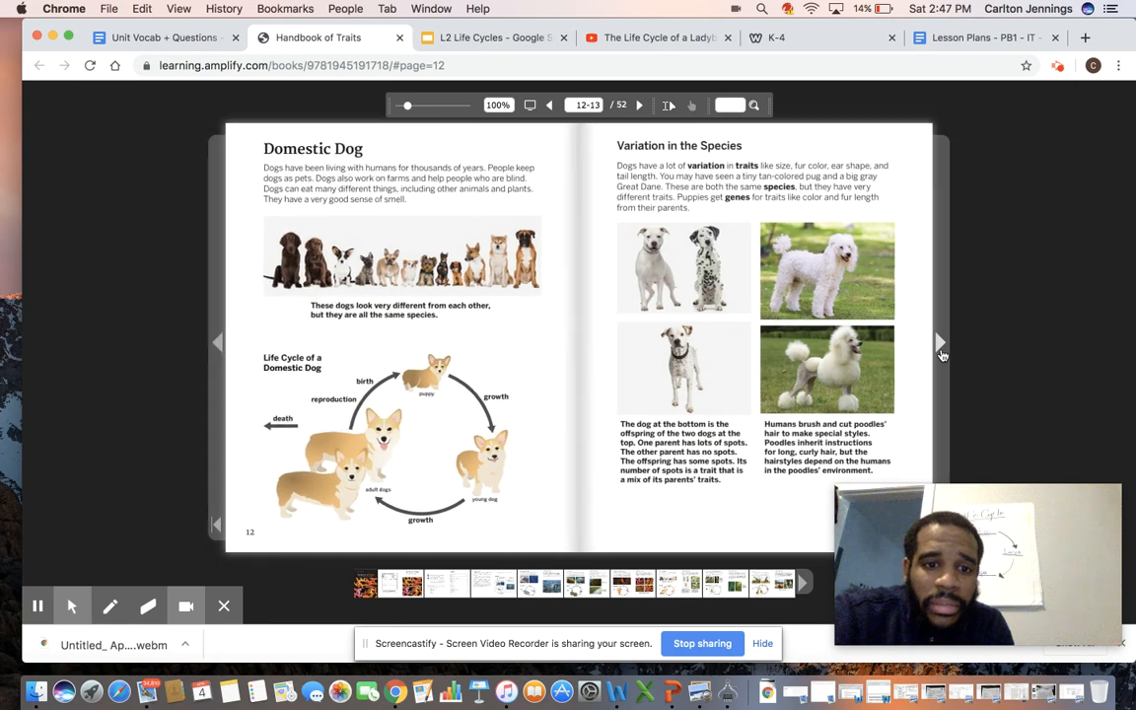
left_click(939, 342)
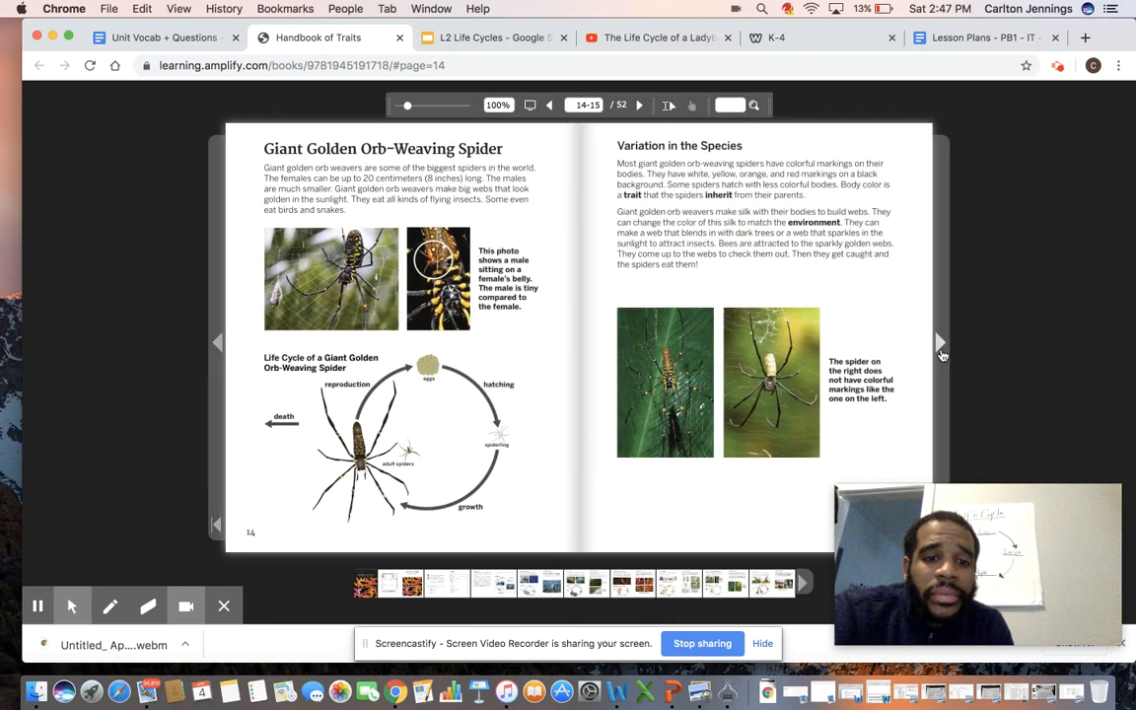
Page through Giraffe to Harlequin Ladybug, then return to slide 18's pupa prompt in L2 Life Cycles.
left_click(939, 342)
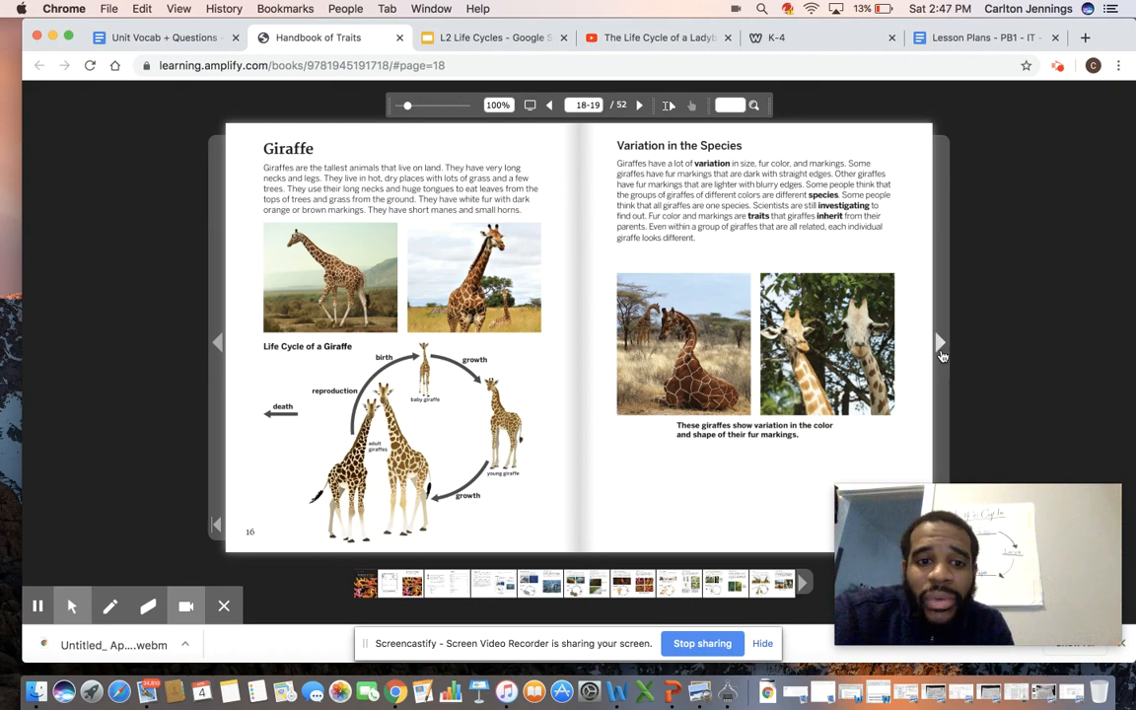
mouse_move(939, 353)
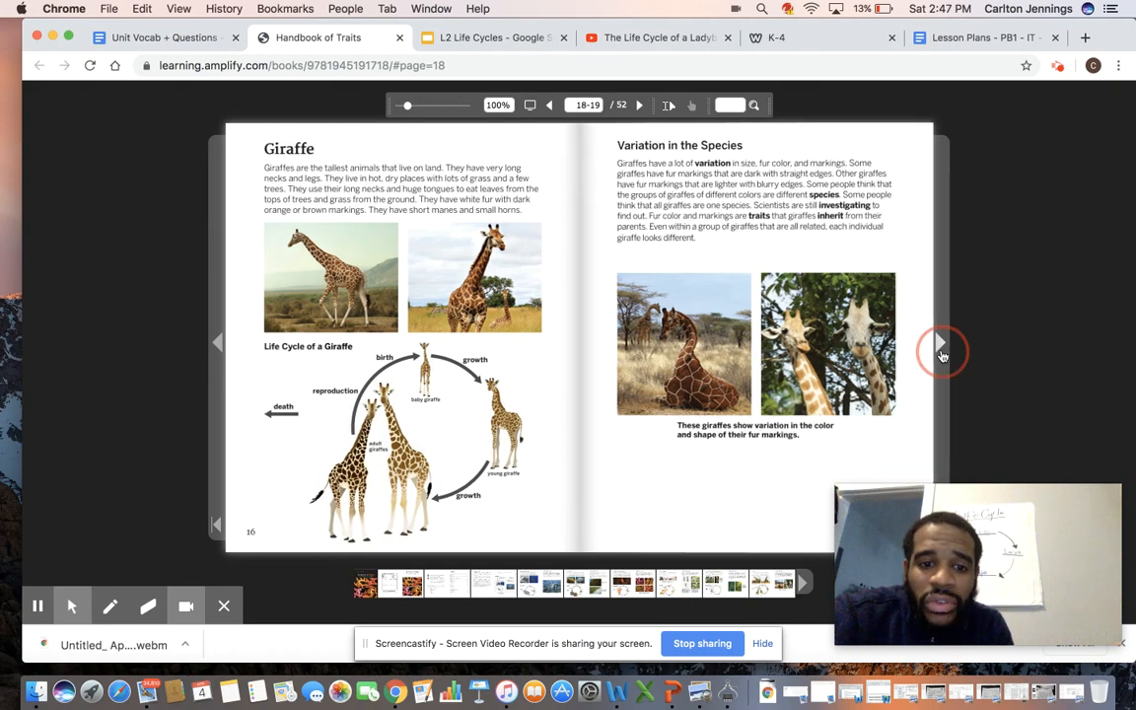
left_click(938, 343)
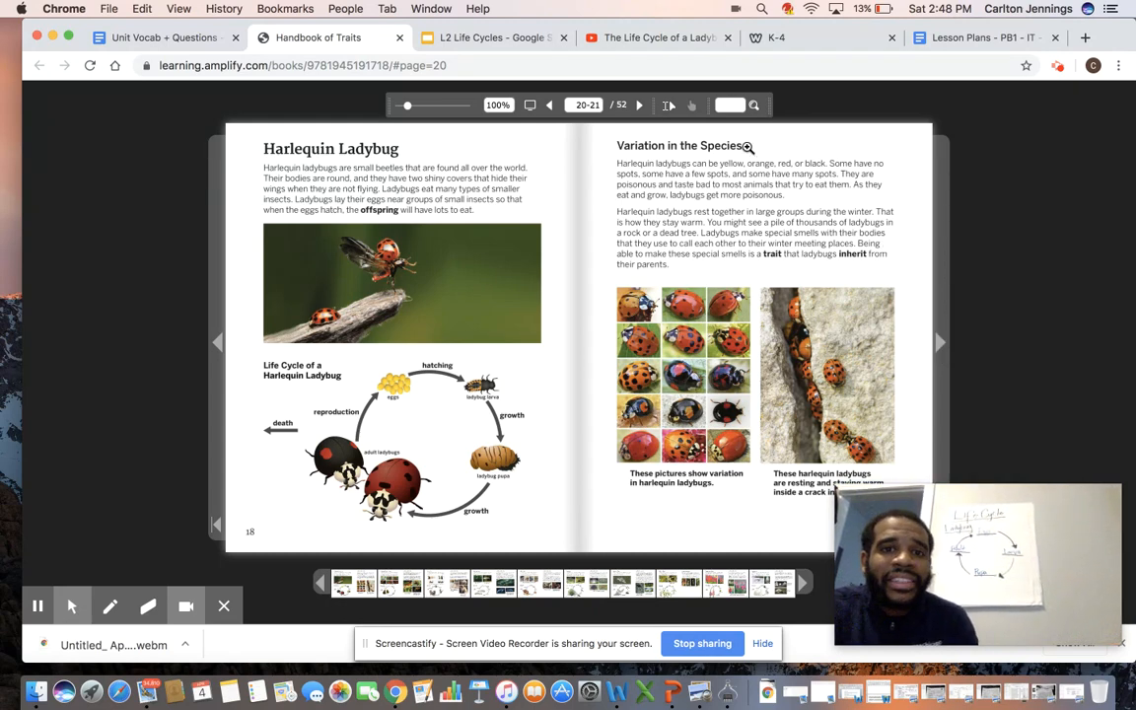
left_click(490, 37)
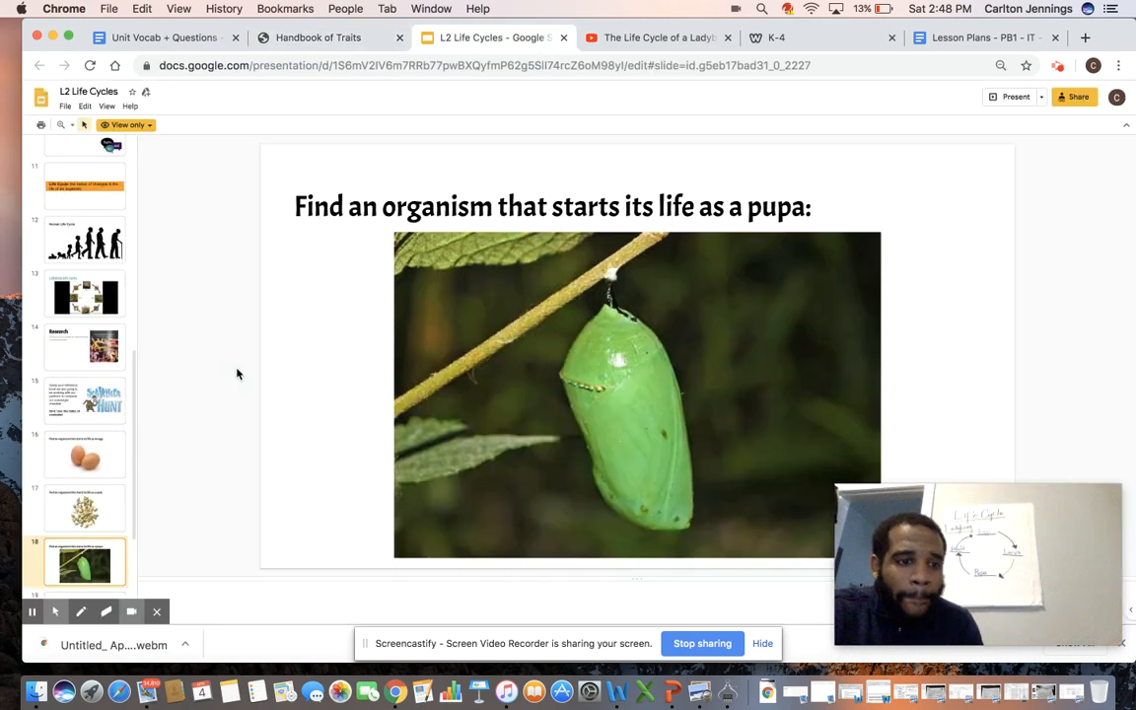